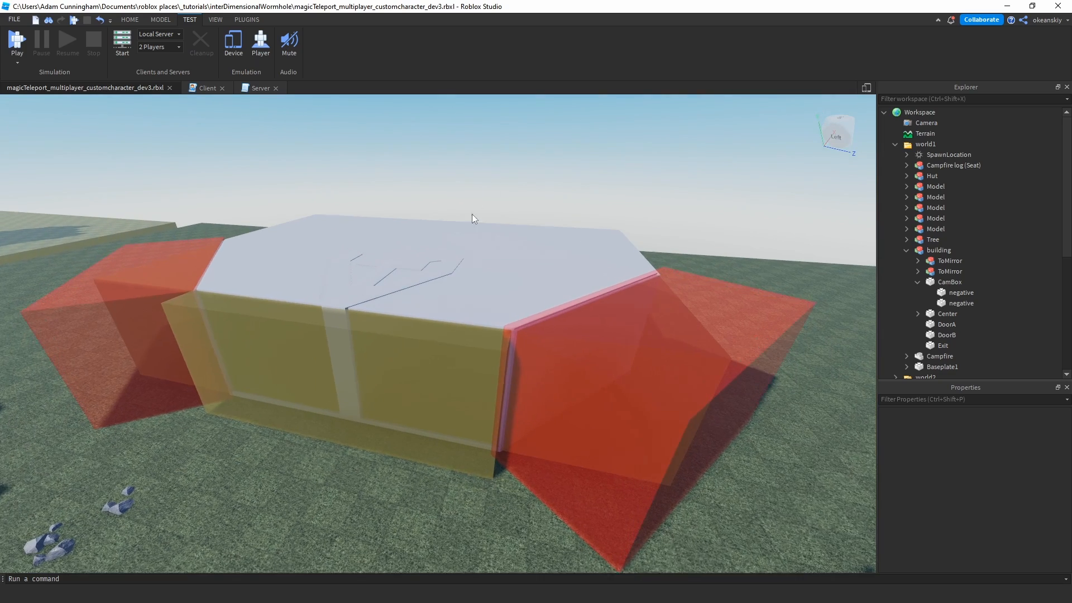
- Select the Exit part, show the Model tools and drag it out of the building
left_click(942, 344)
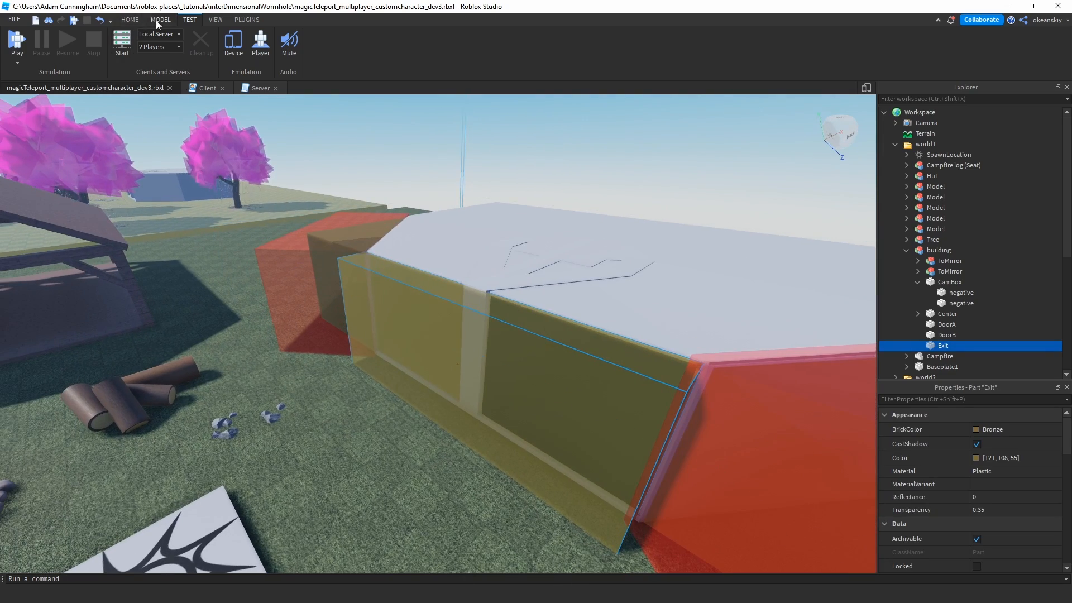
left_click(162, 20)
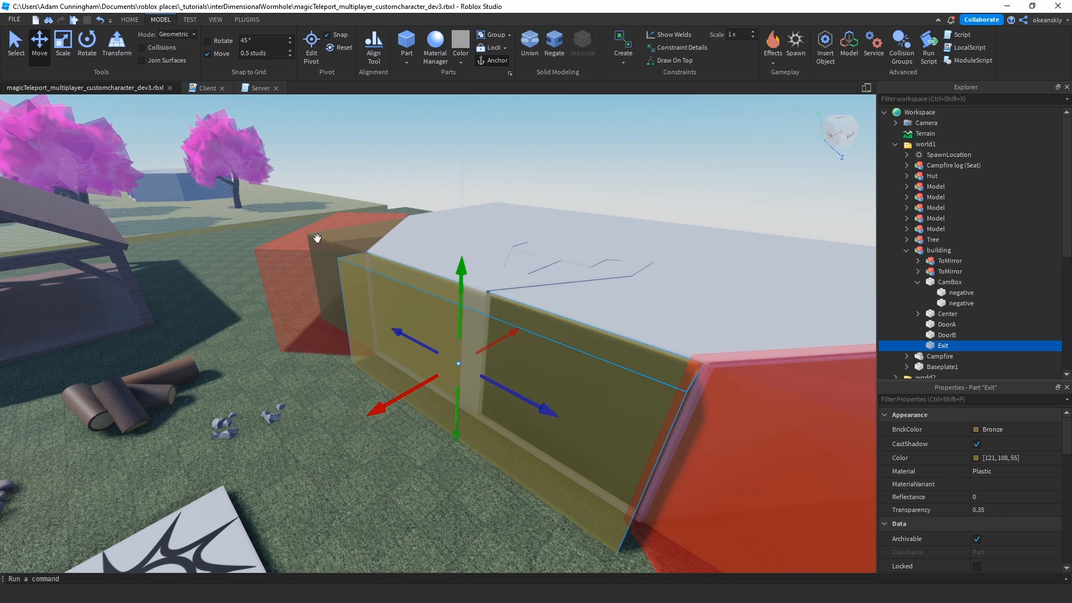
left_click_drag(316, 237, 586, 367)
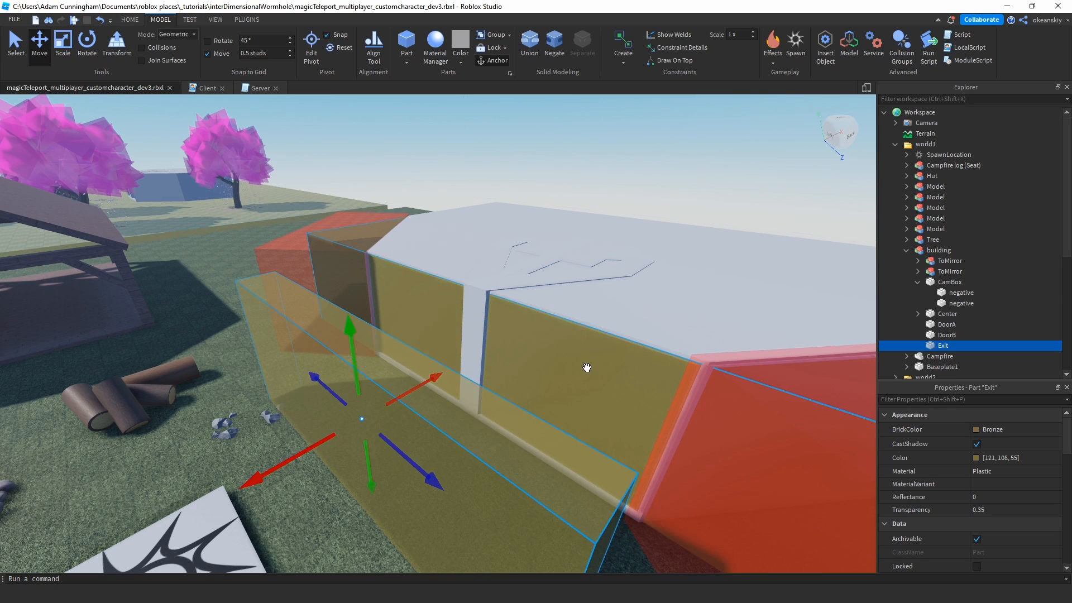
- Select the CamBox part and orbit the view to inspect it
left_click(949, 281)
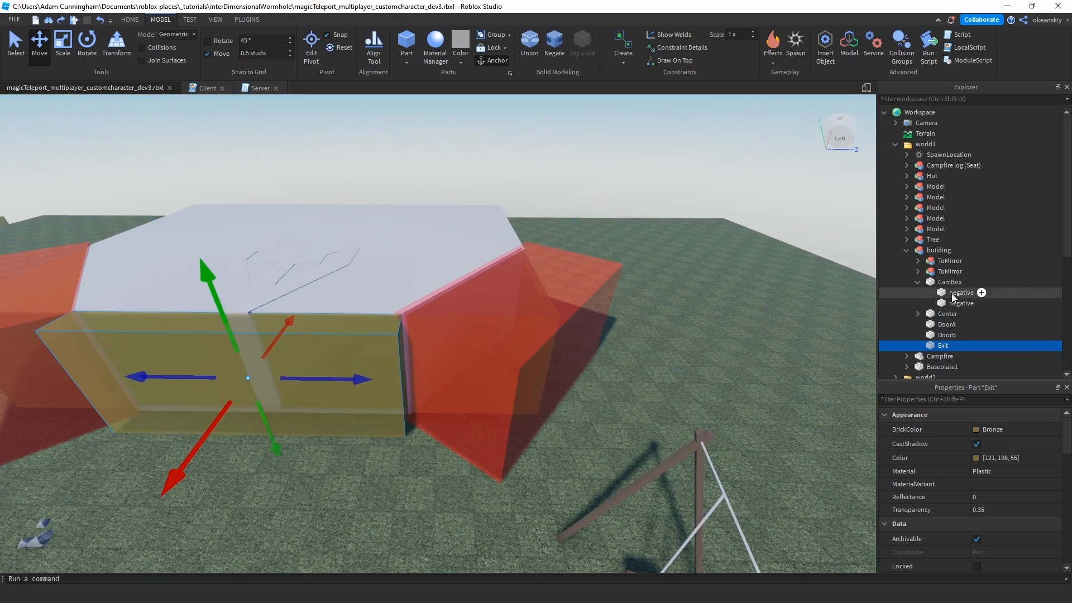
left_click(949, 281)
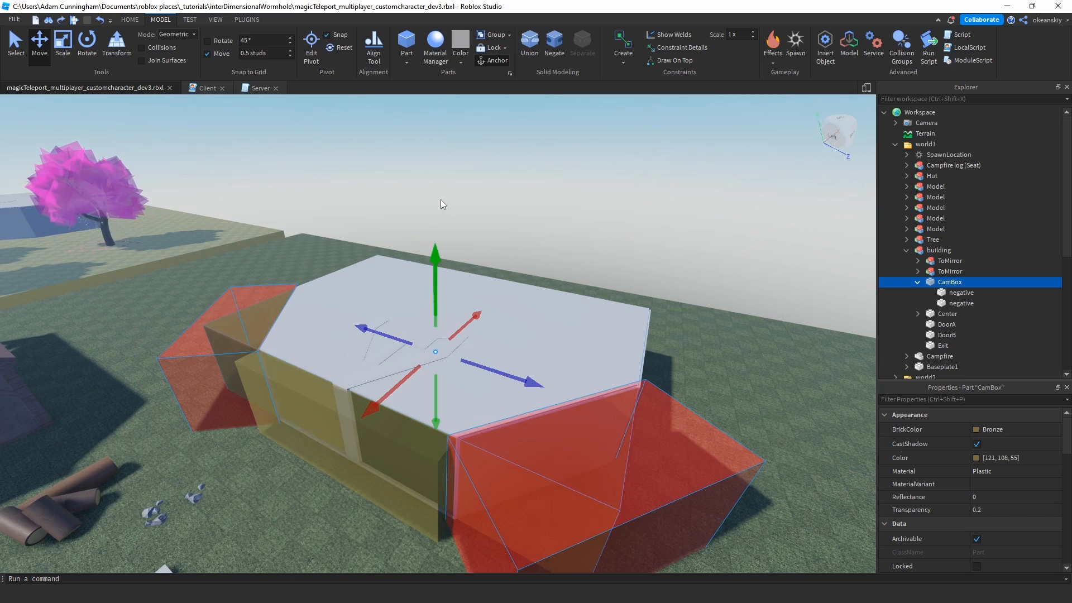
left_click_drag(441, 206, 297, 230)
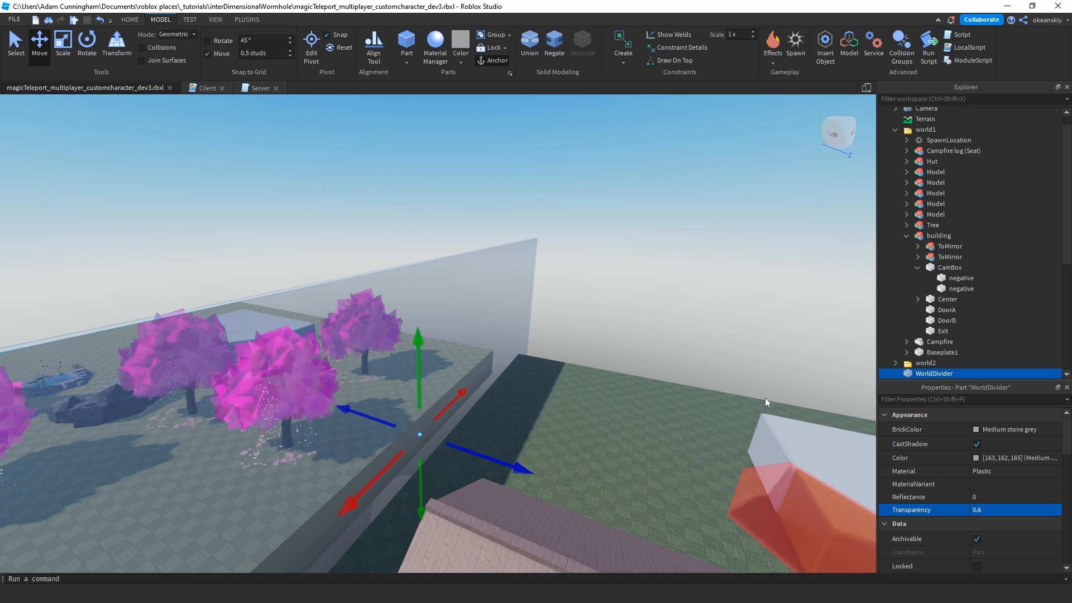
mouse_move(652, 380)
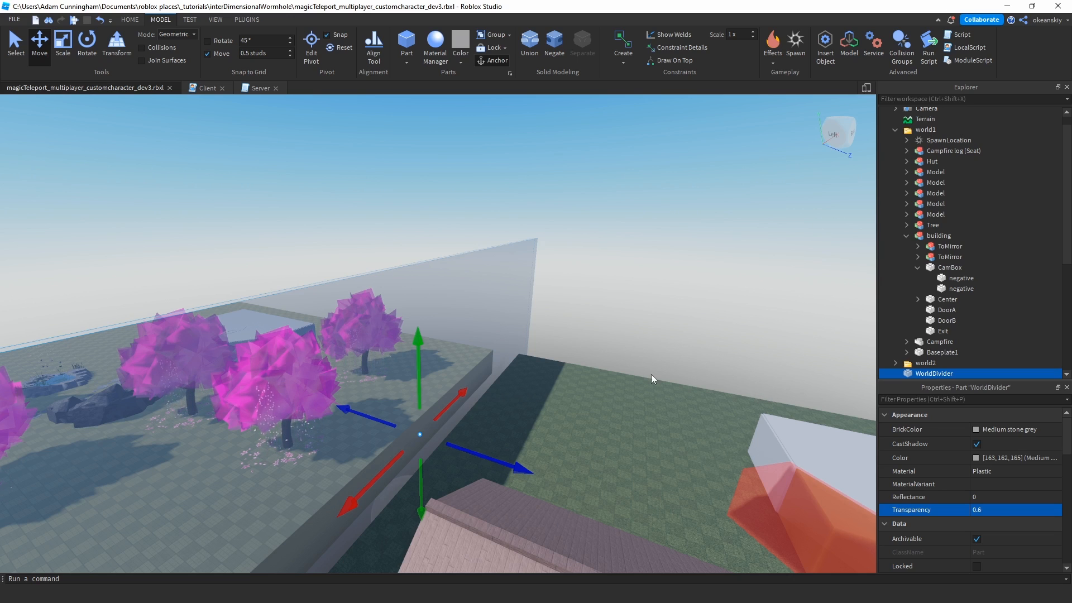
- Set WorldDivider and the building's CamBox Transparency to 1 so only the plain building shows
left_click(990, 509)
type("1")
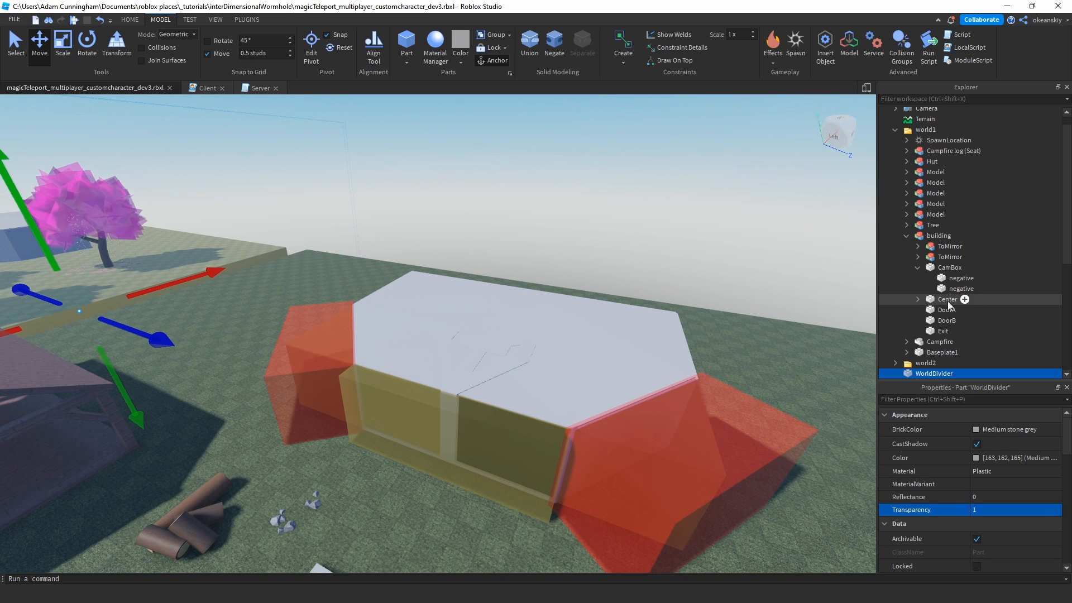
left_click(946, 299)
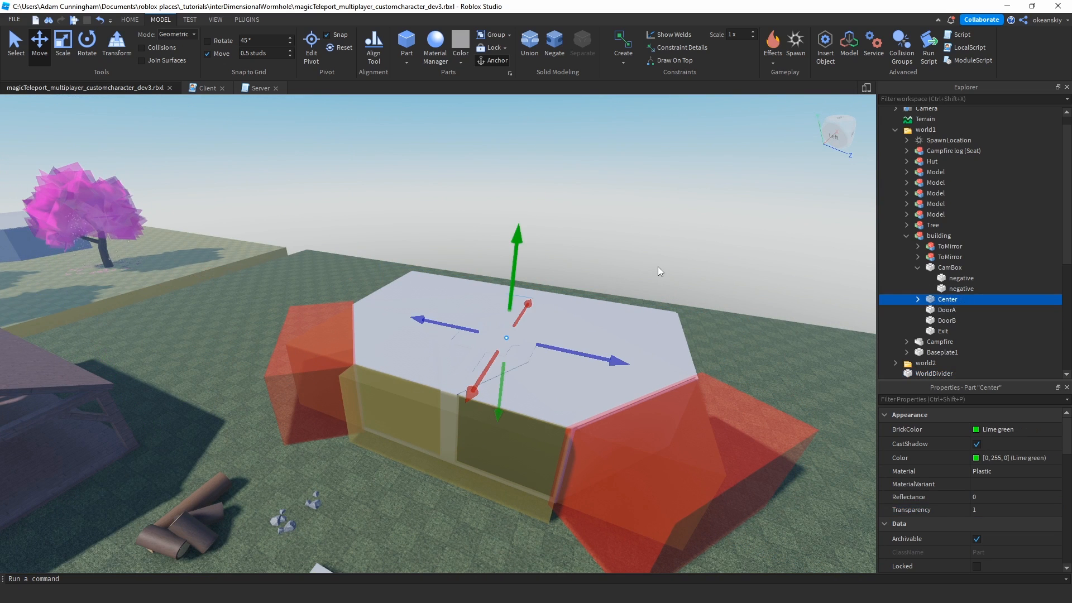
left_click(948, 267)
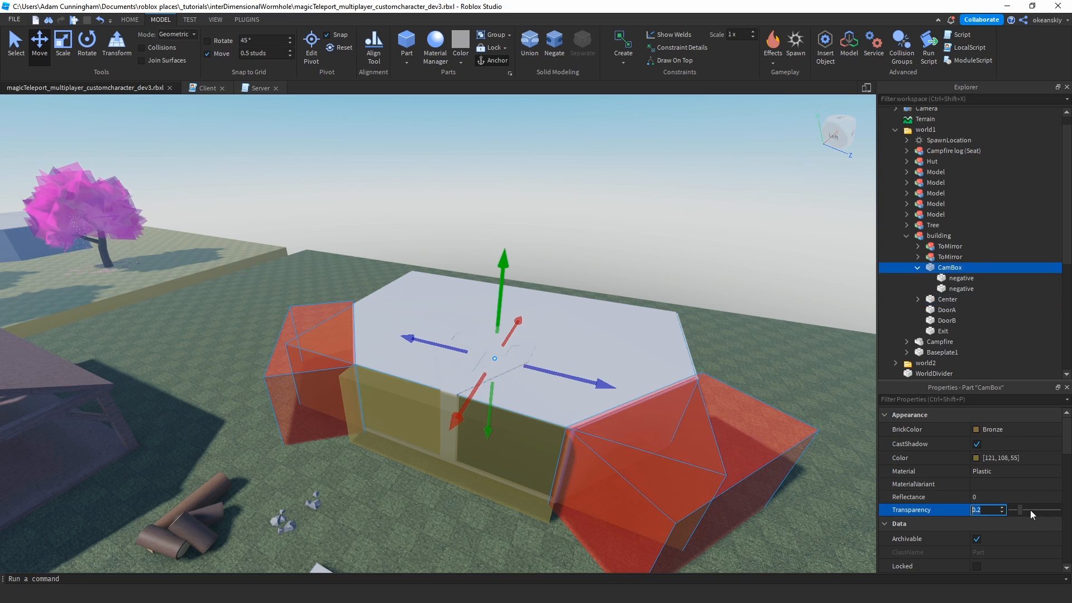
type("1")
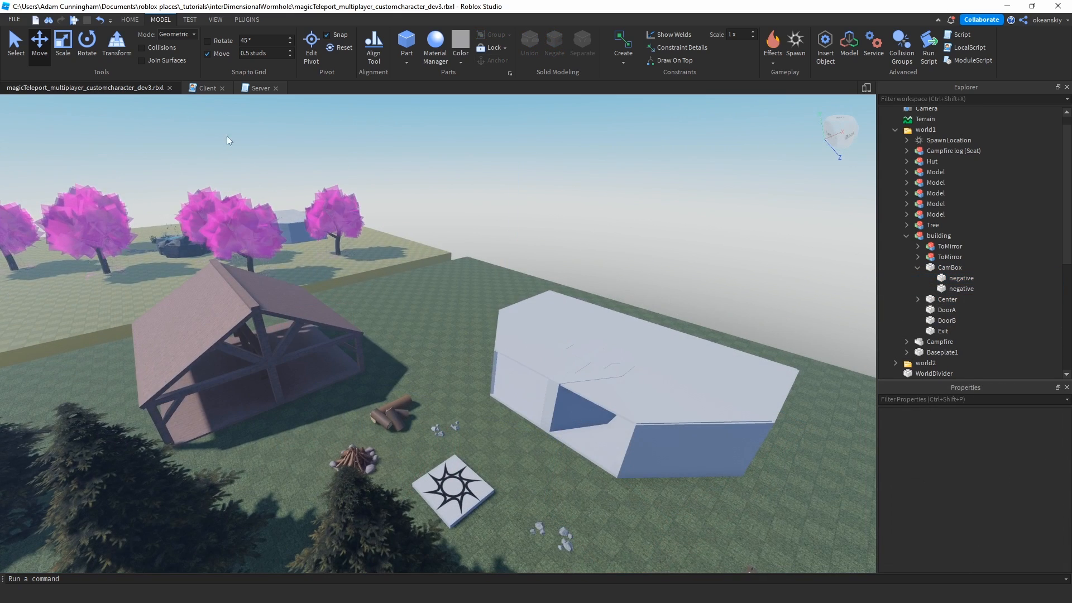
mouse_move(204, 88)
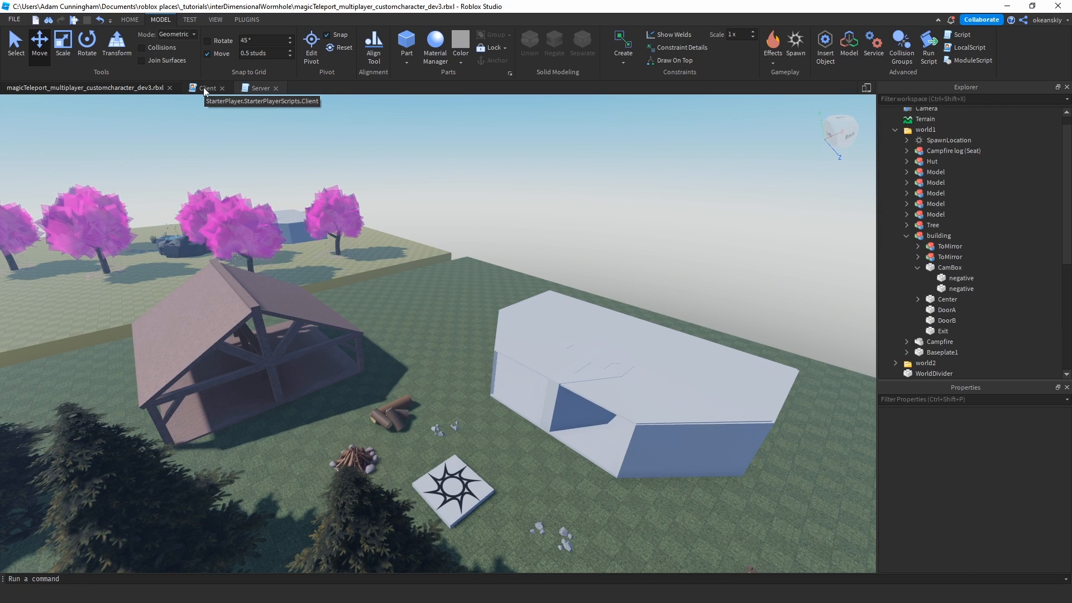
- Switch to the Client script, glance at Server, and highlight Building2 in teleportBuilding2
left_click(207, 87)
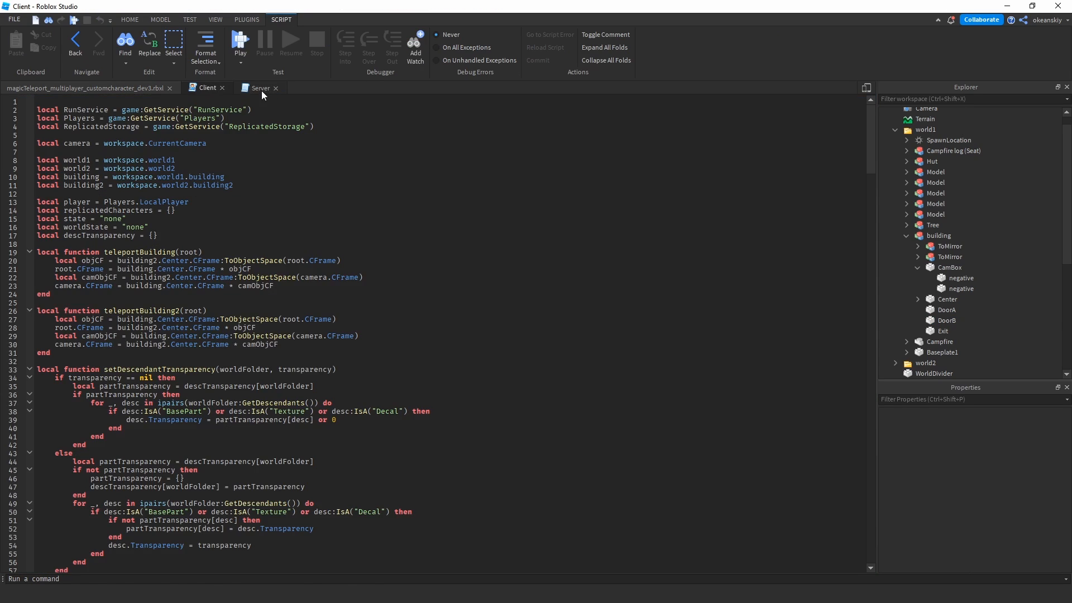
left_click(259, 87)
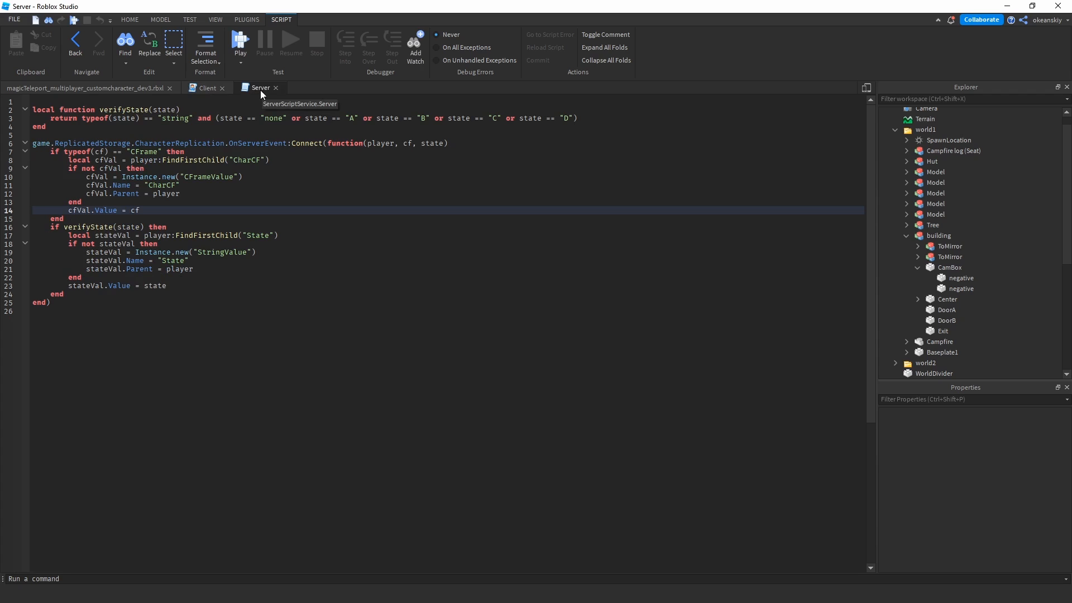
left_click(207, 87)
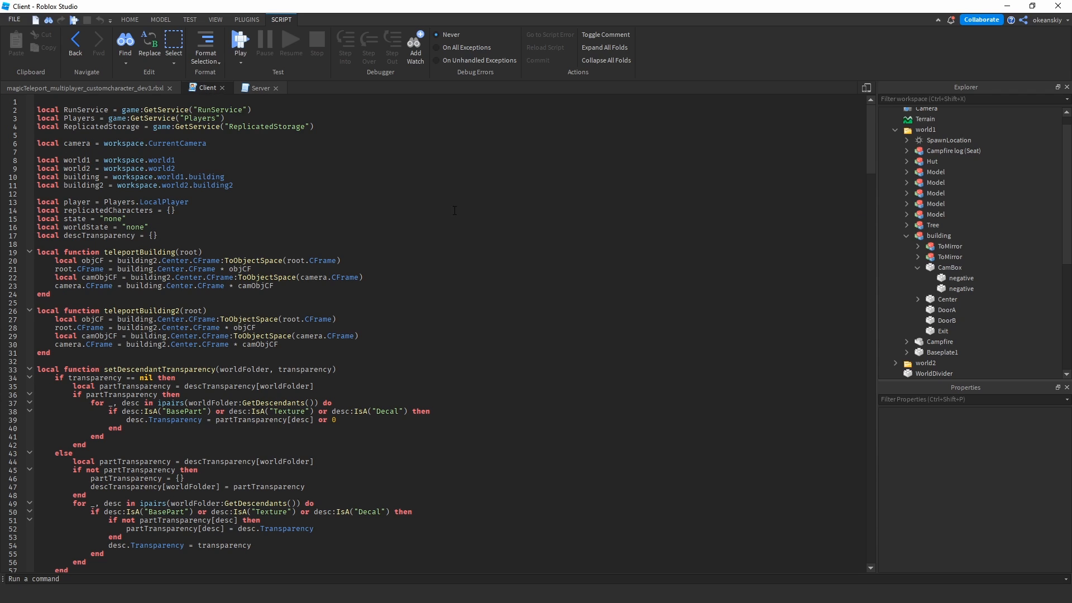
mouse_move(474, 231)
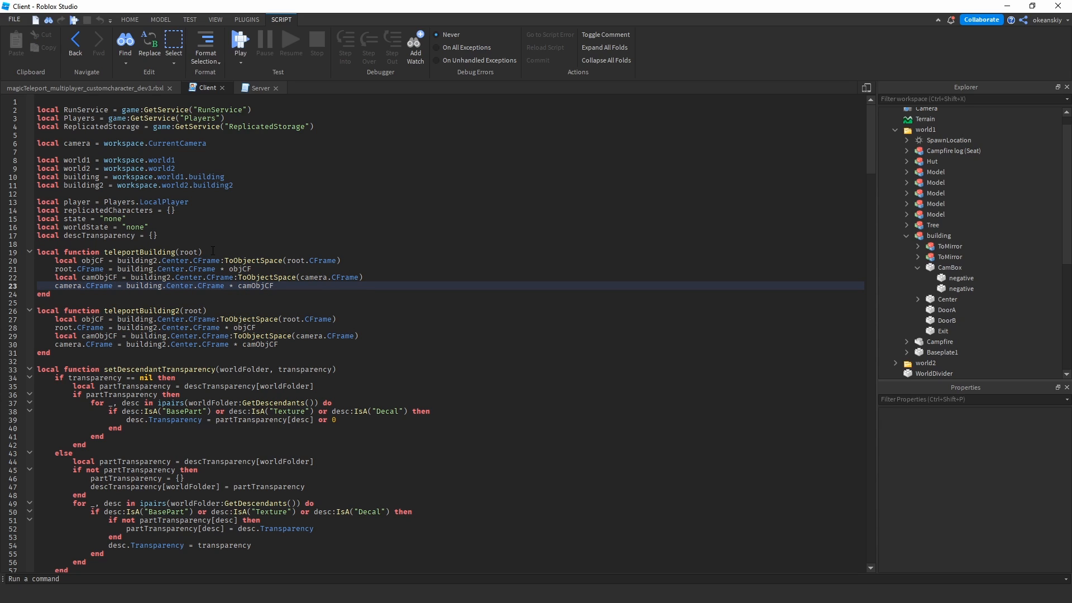
double_click(151, 310)
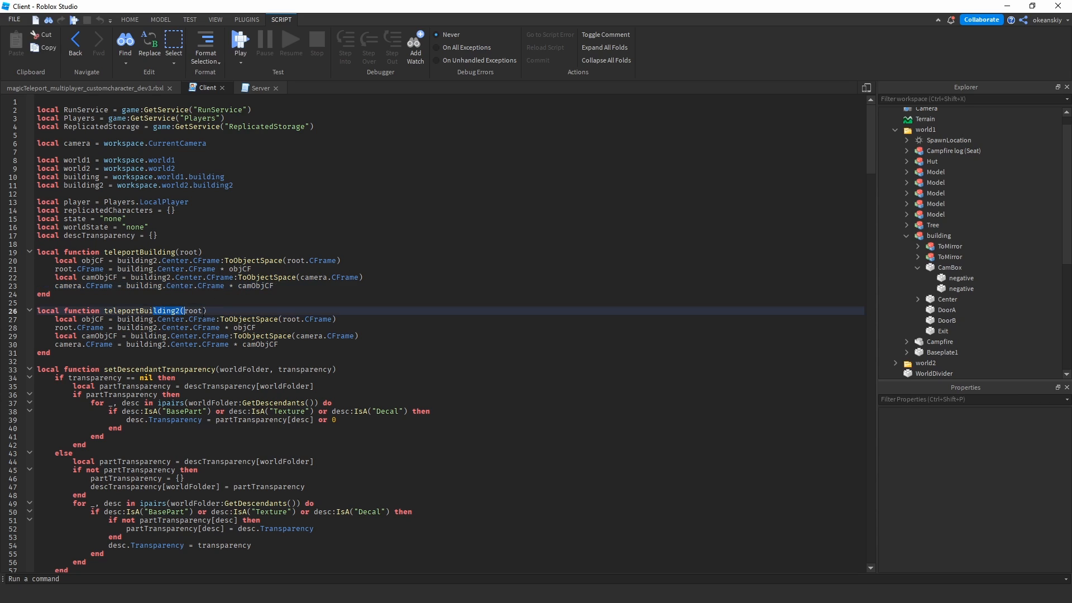
scroll("down", 3)
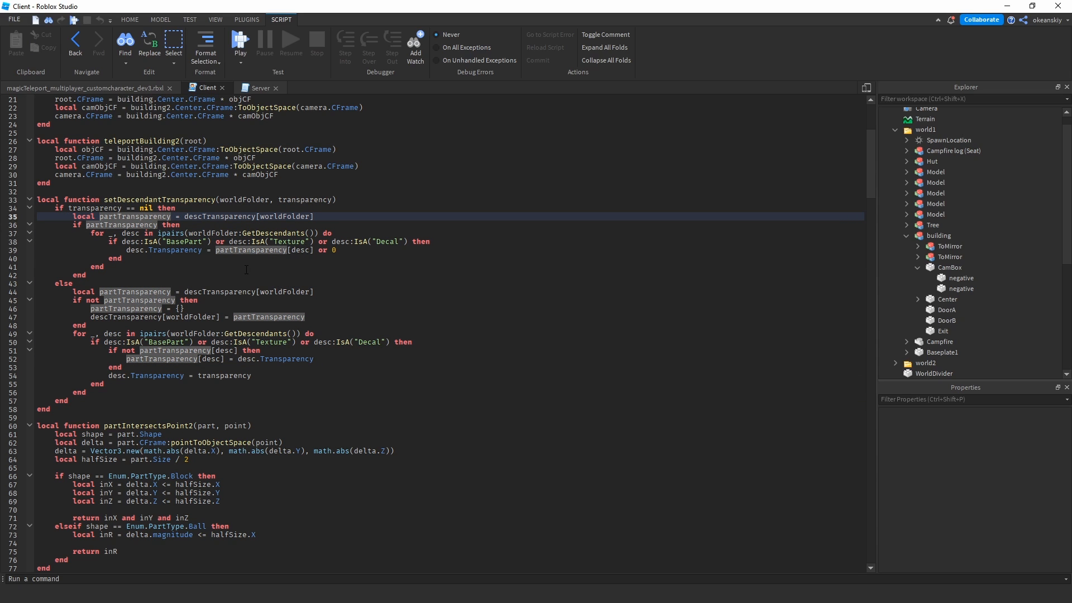
mouse_move(243, 266)
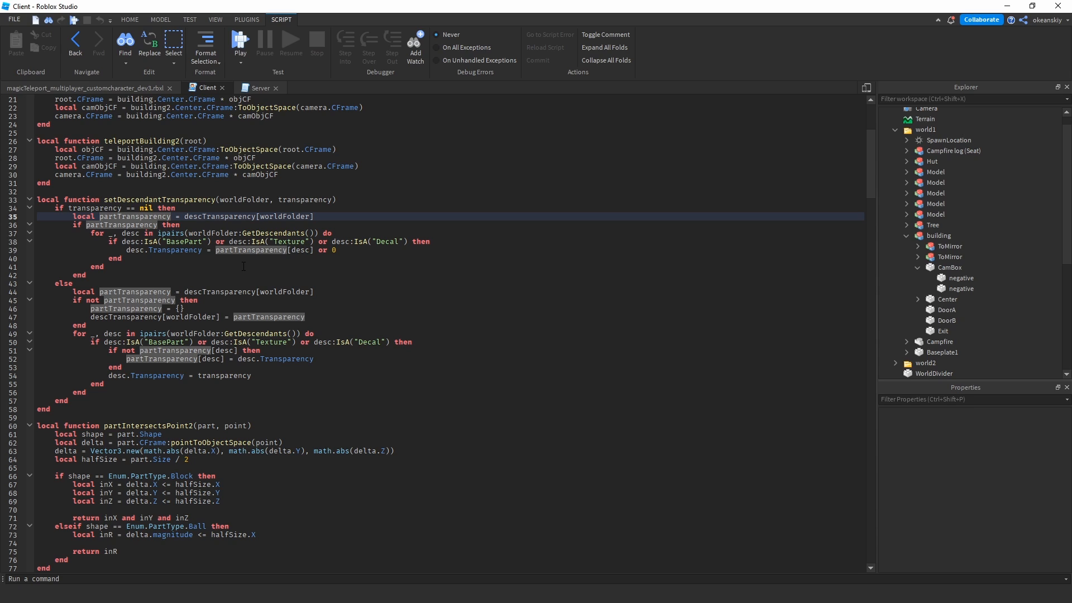
scroll("down", 3)
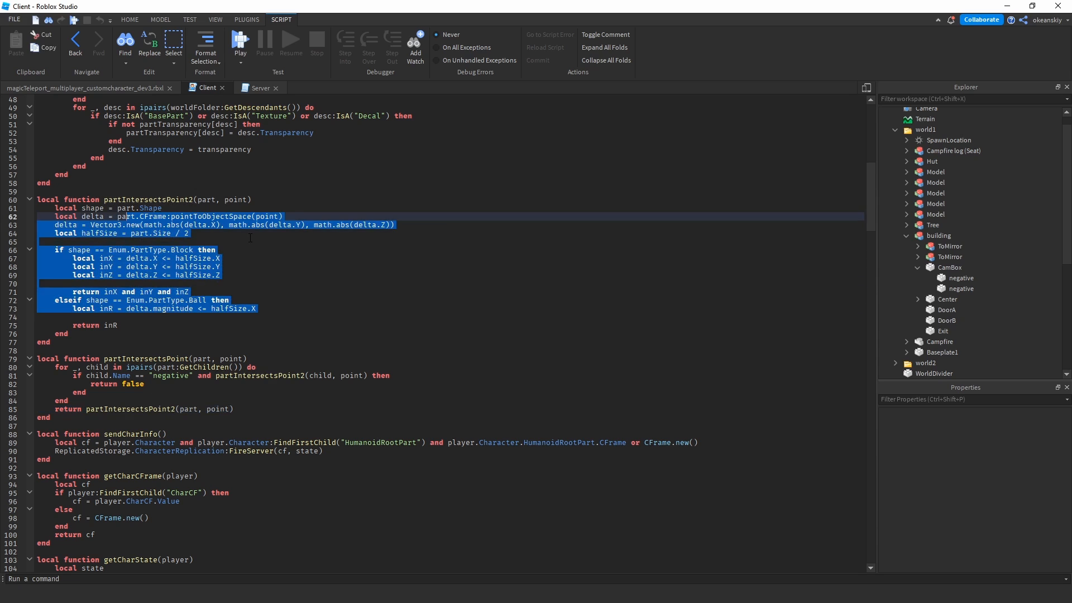
- Scroll the Client script to sendCharInfo and mark its FireServer line
scroll("down", 3)
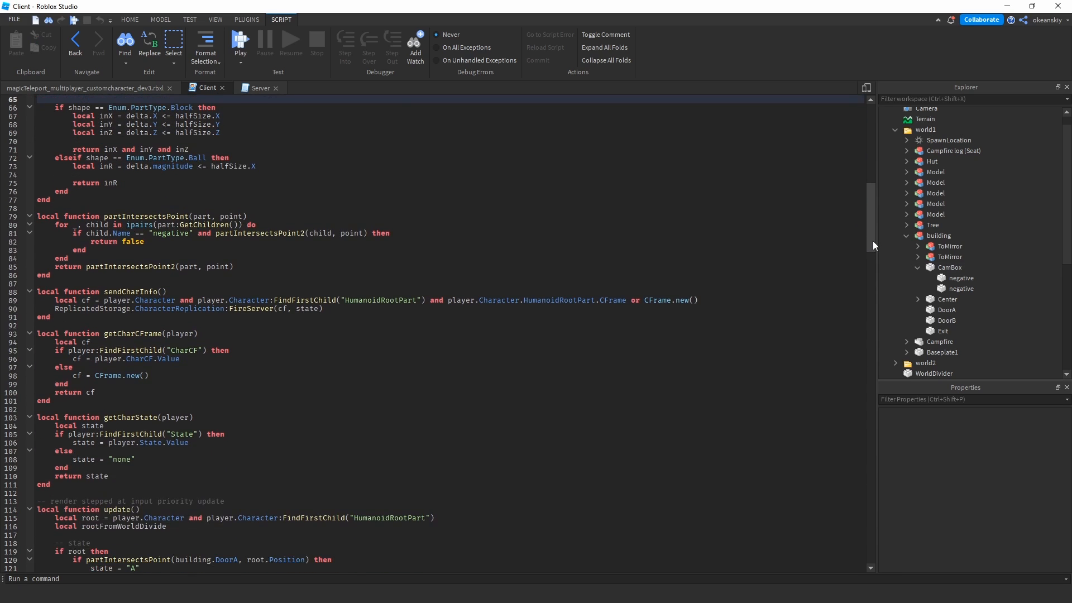
scroll("down", 3)
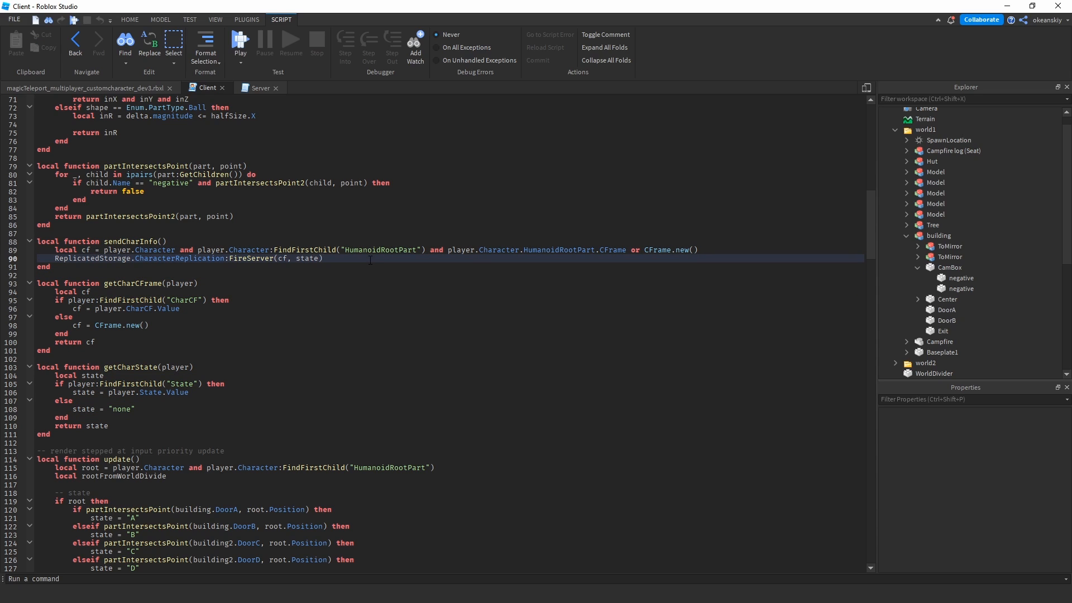
left_click(198, 284)
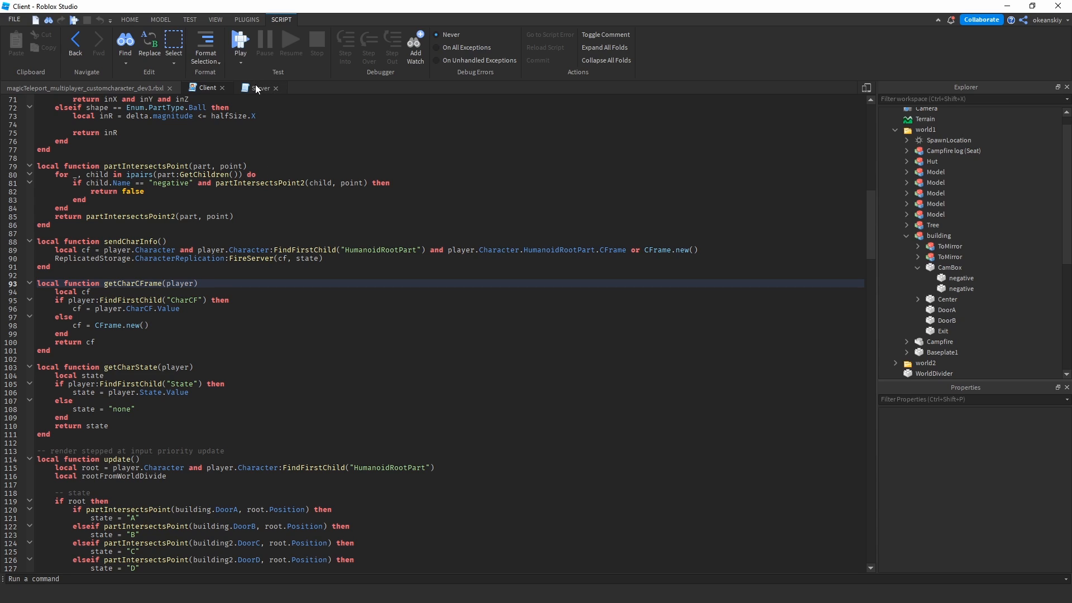
mouse_move(258, 87)
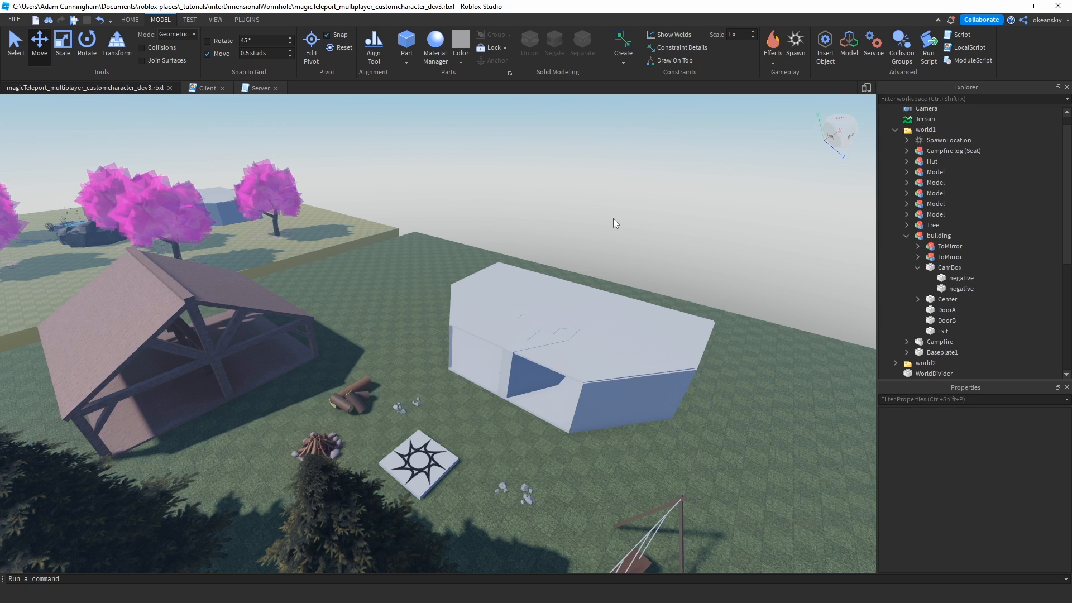
- Point out the WorldDivider and building in the viewport, then return to the Client script
left_click(549, 335)
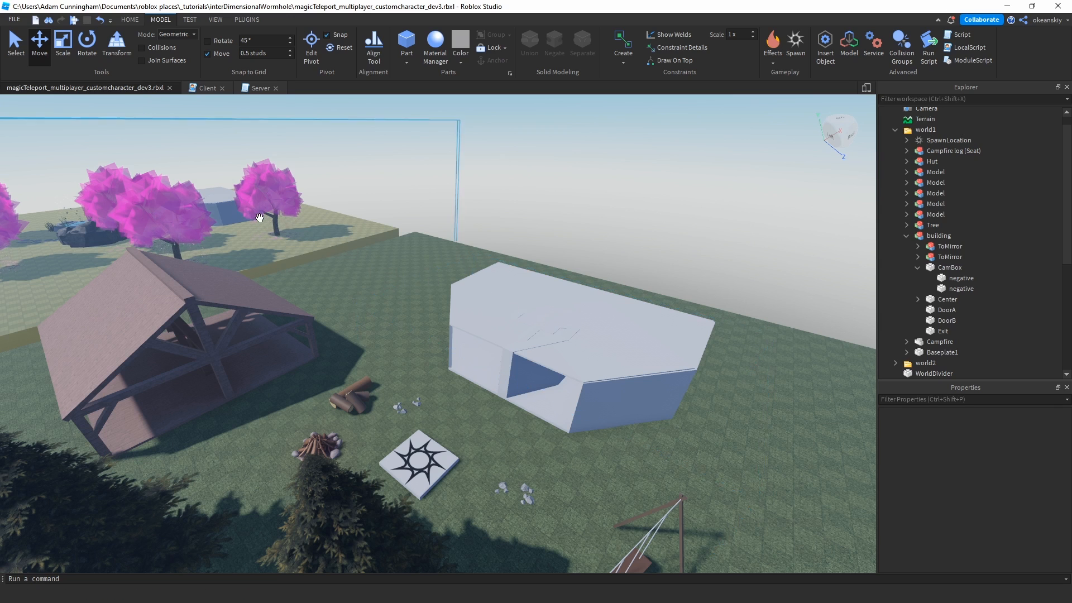
left_click(590, 330)
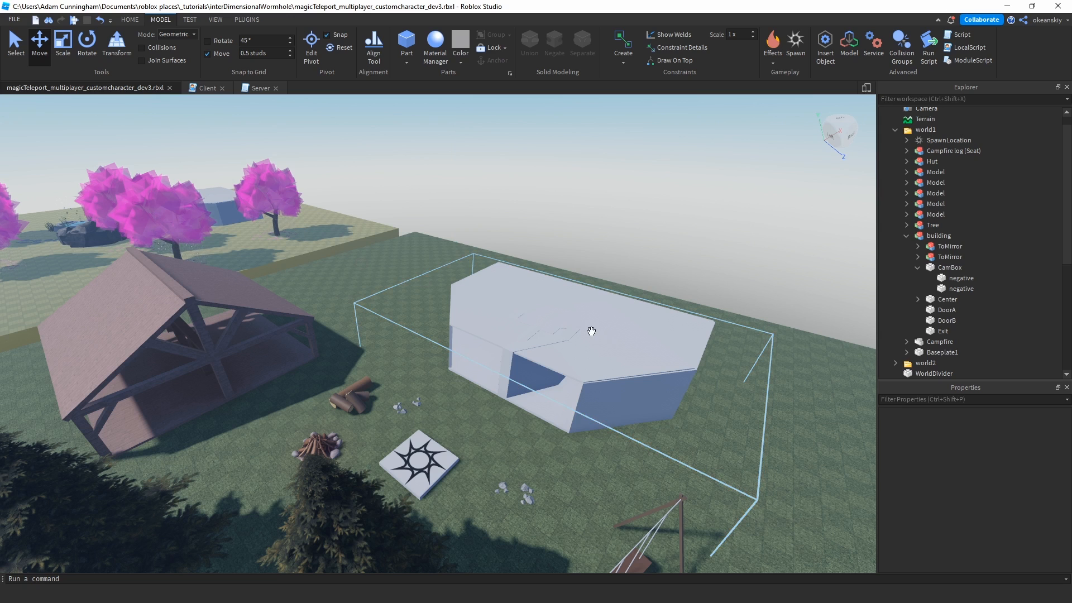
left_click(203, 87)
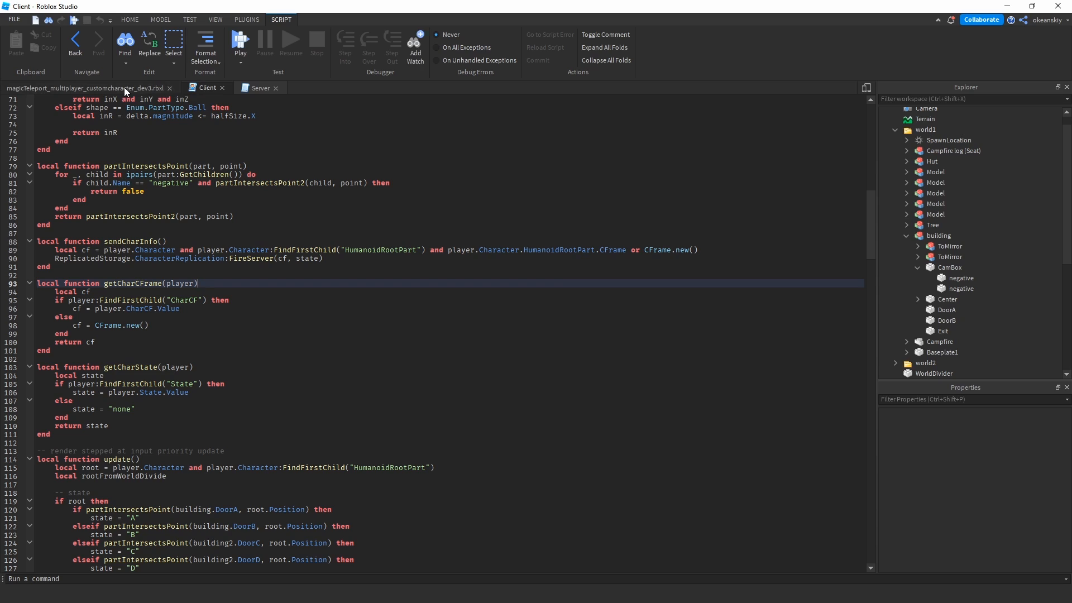
mouse_move(125, 91)
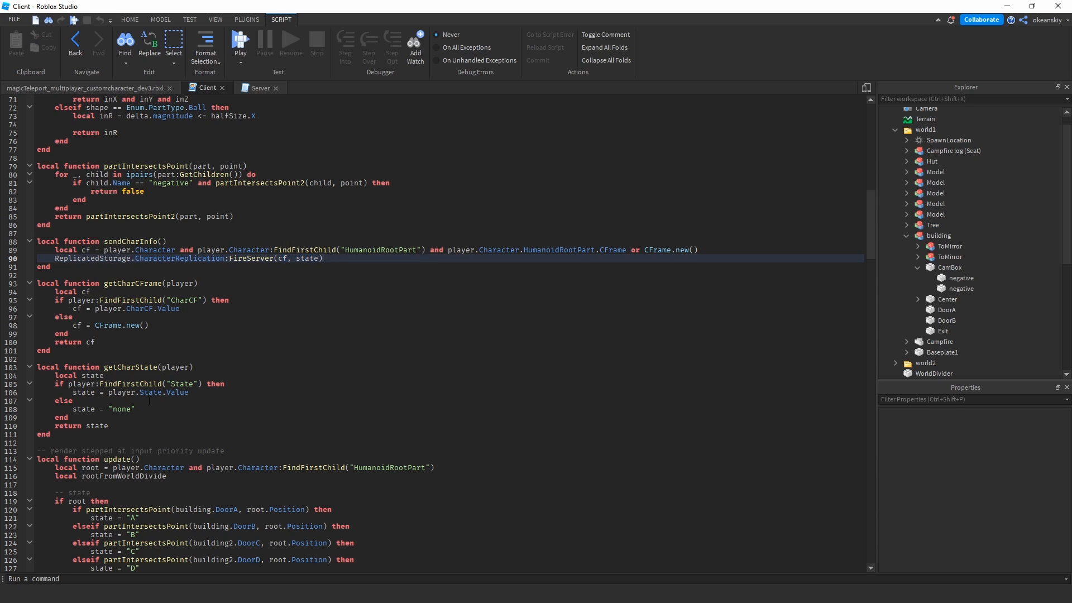
- View the Server script's value handlers, then return to Client at getCharCFrame
left_click(259, 87)
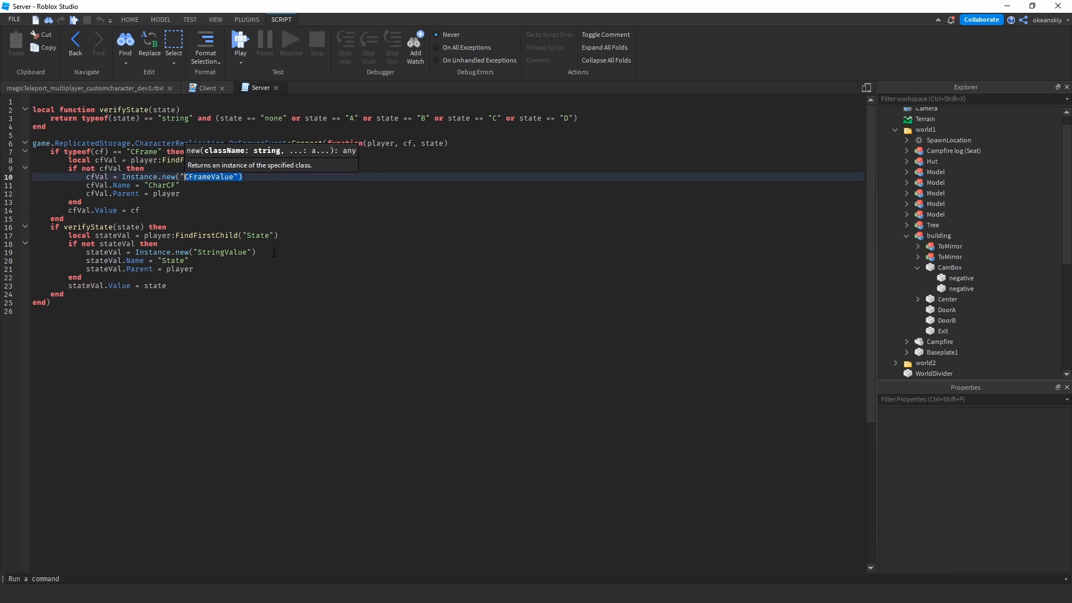
left_click(206, 87)
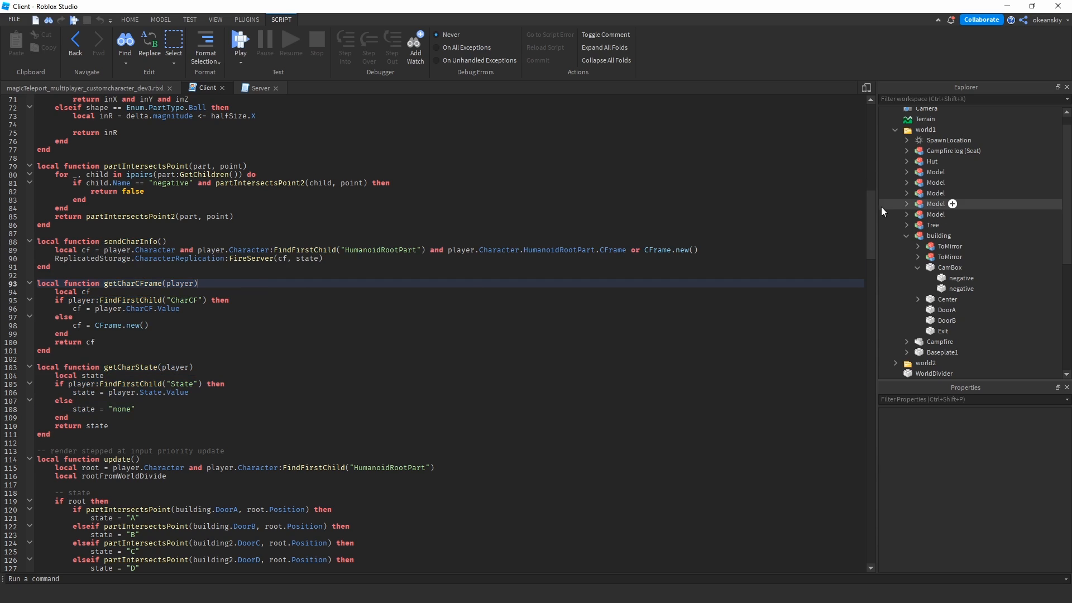
- Scroll the Client script down from update to the other-player replication section
scroll("down", 3)
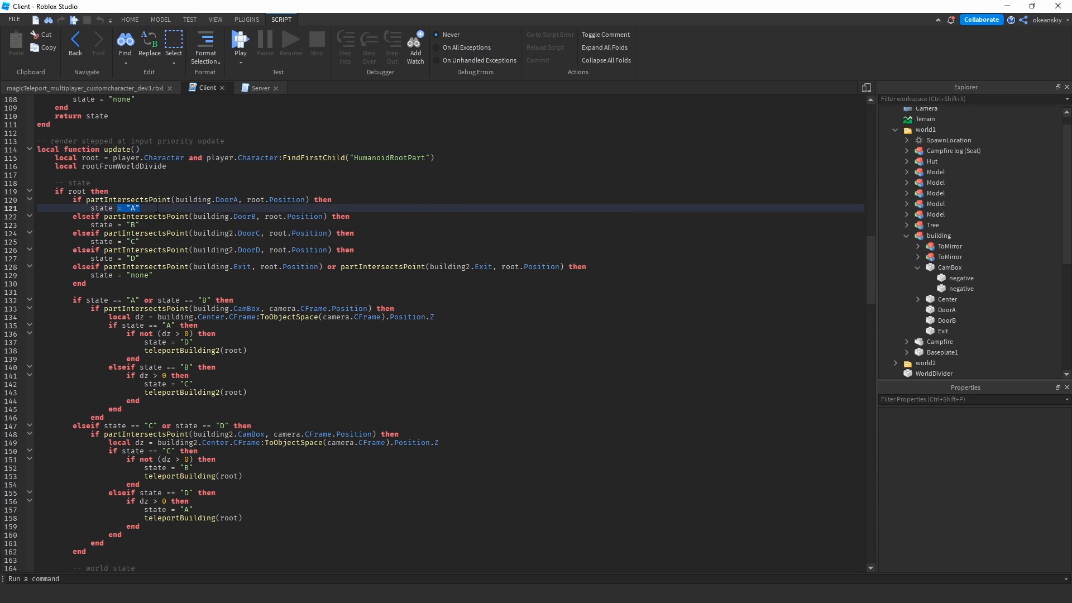
scroll("down", 3)
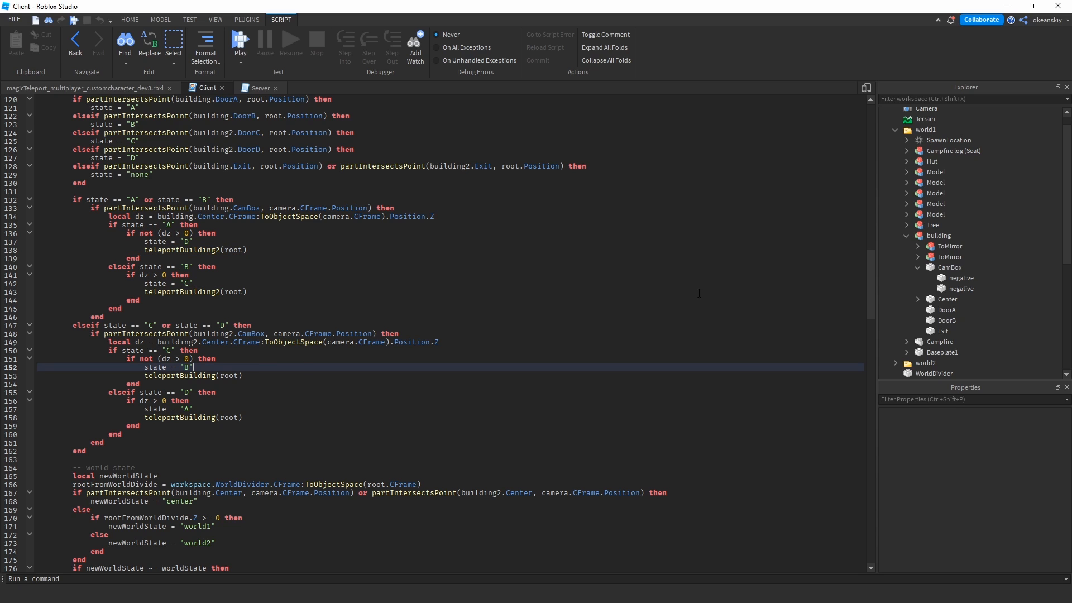
scroll("down", 3)
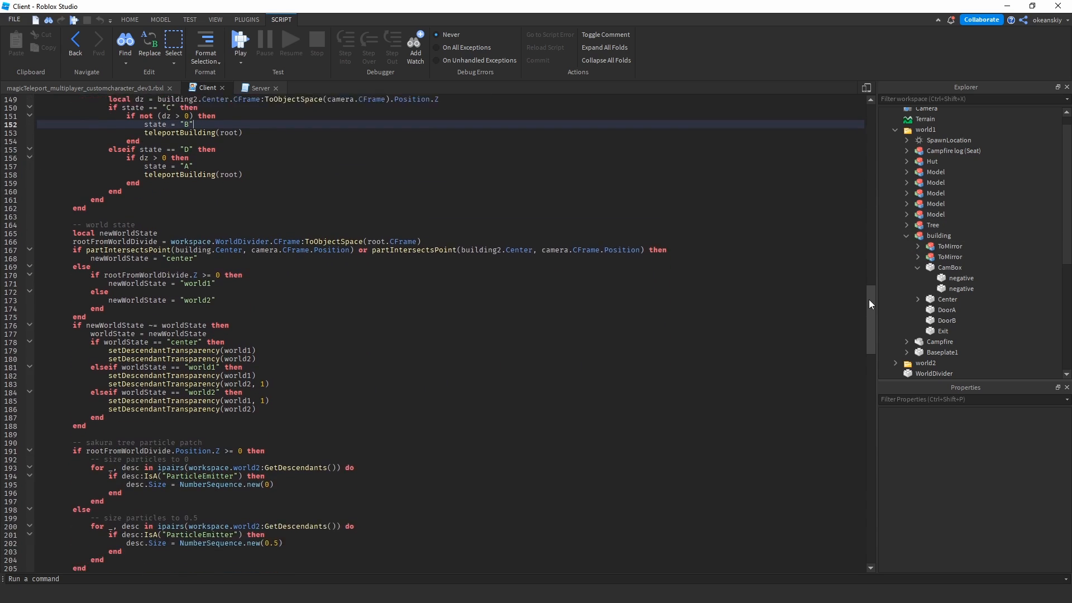
scroll("down", 3)
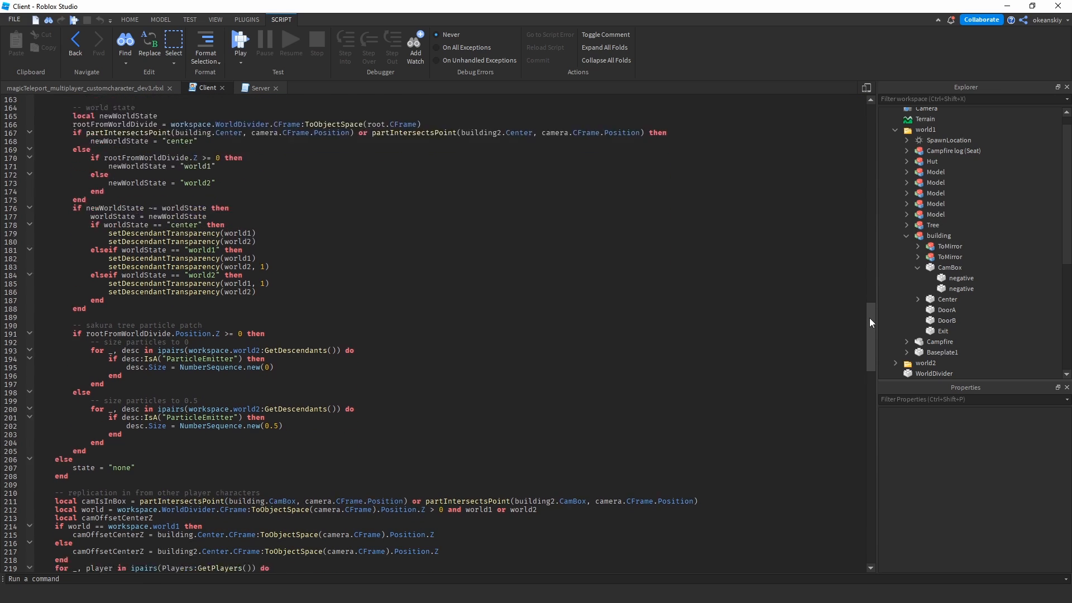
scroll("down", 3)
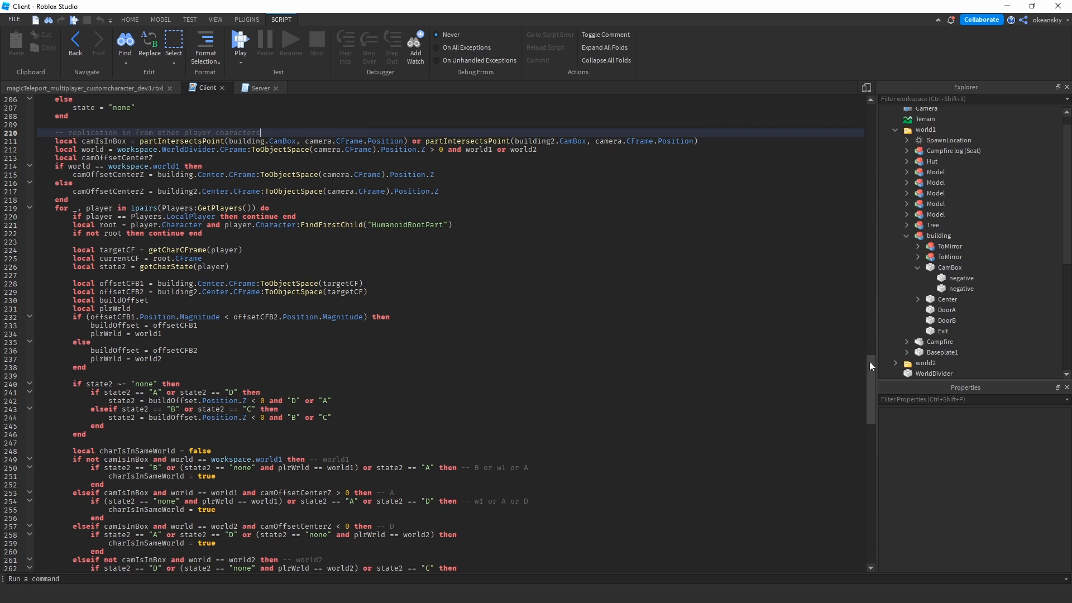
scroll("down", 3)
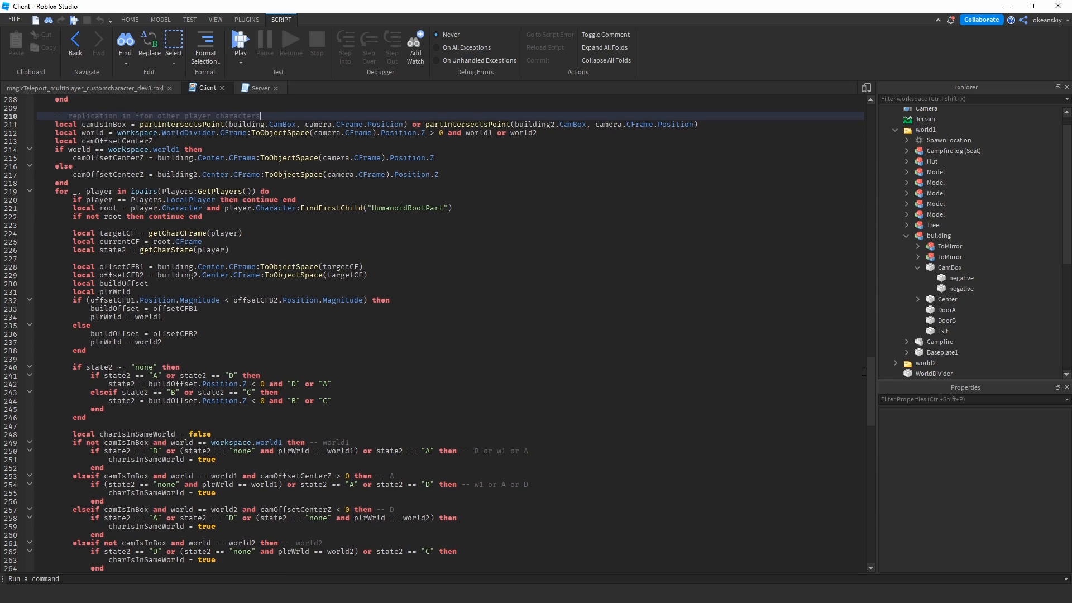
mouse_move(870, 375)
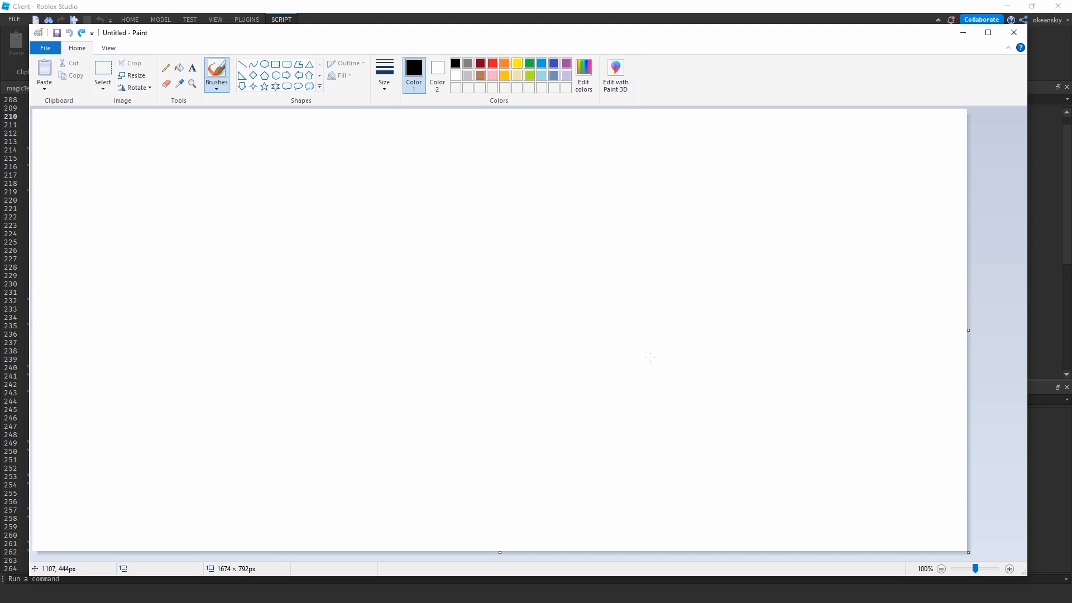
mouse_move(645, 384)
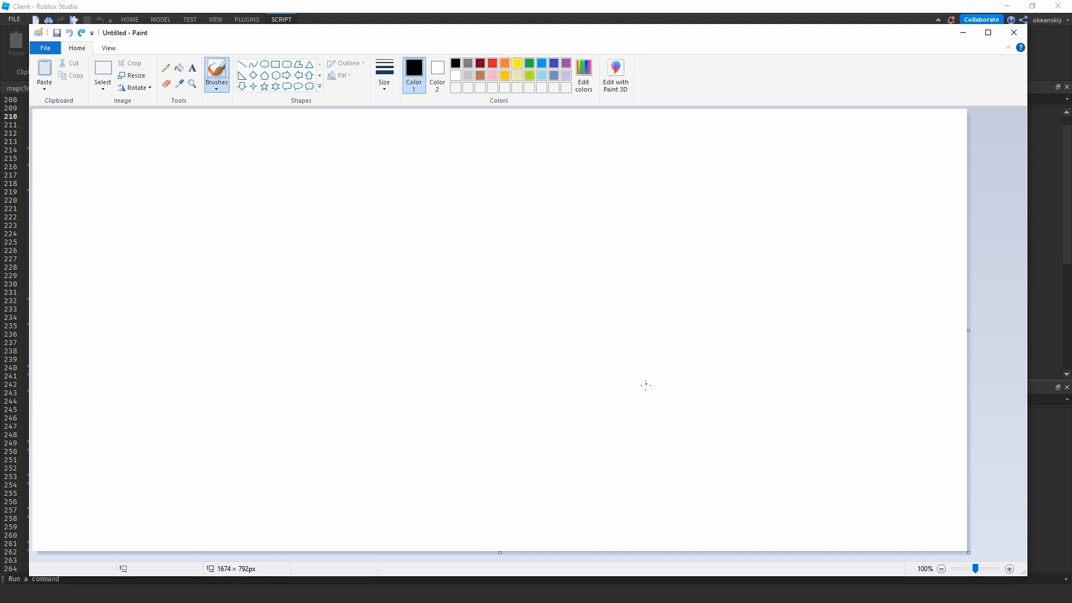
- Hand-draw labels w1, w2 and points A, B, C, D on the Paint canvas
left_click_drag(620, 396, 676, 375)
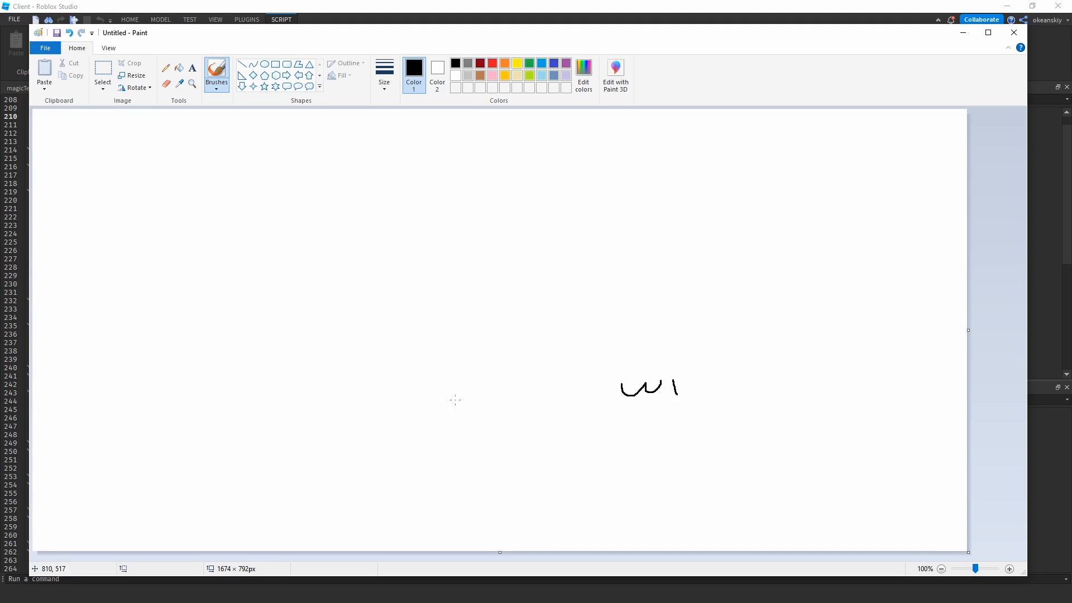
left_click_drag(229, 383, 314, 387)
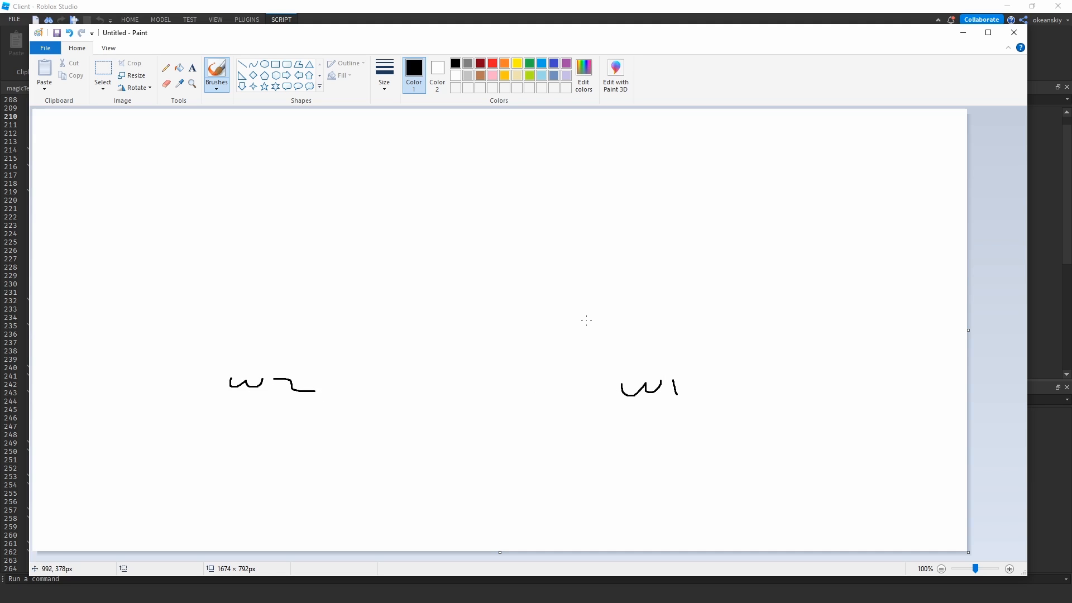
left_click_drag(697, 277, 696, 300)
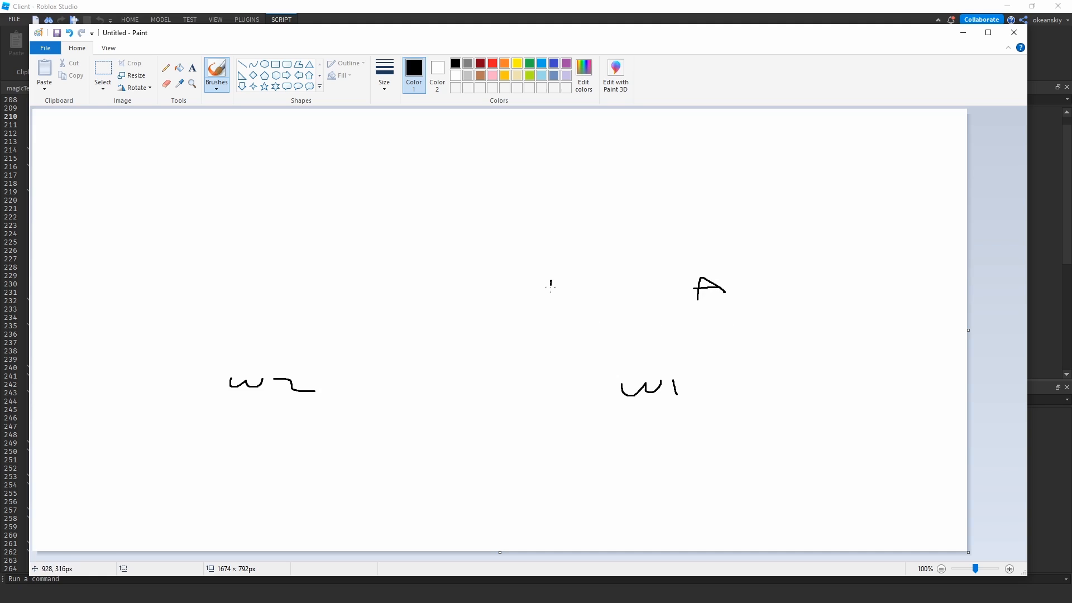
left_click_drag(554, 279, 570, 296)
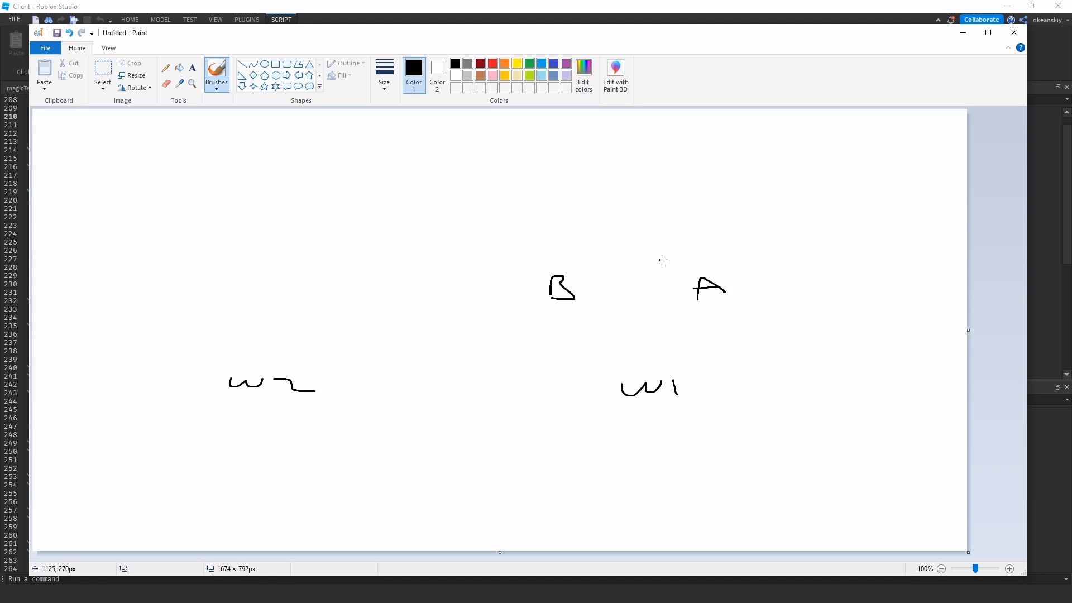
mouse_move(327, 297)
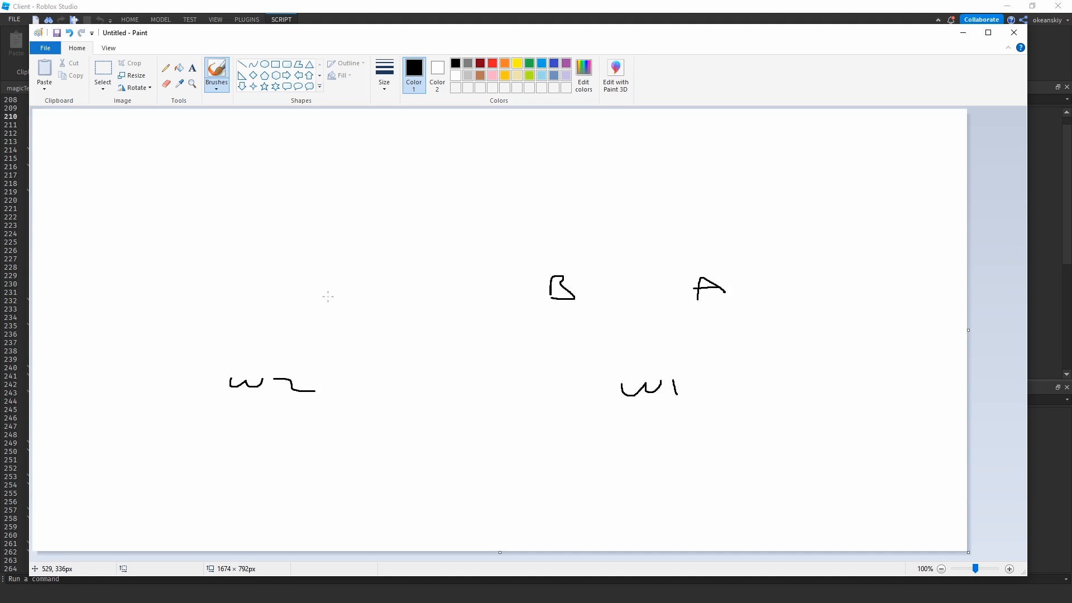
left_click_drag(339, 284, 331, 311)
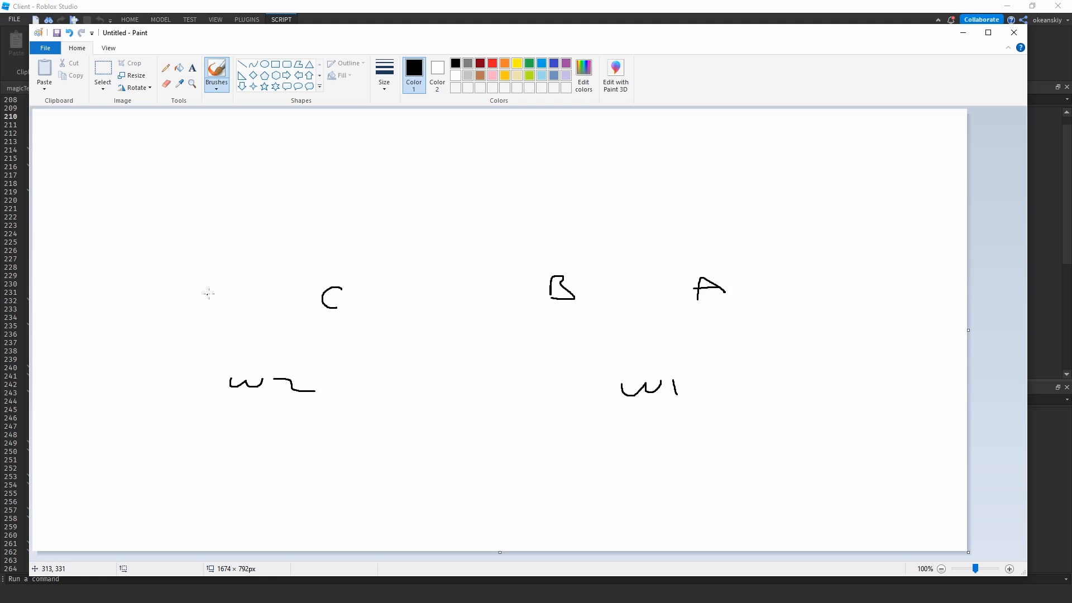
left_click_drag(212, 304, 236, 304)
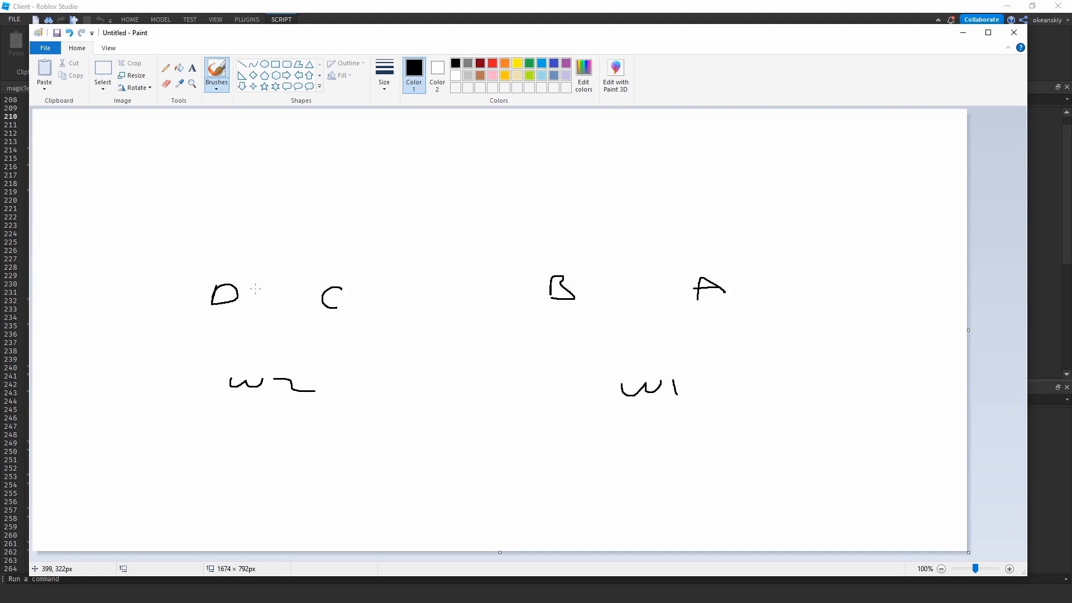
mouse_move(665, 370)
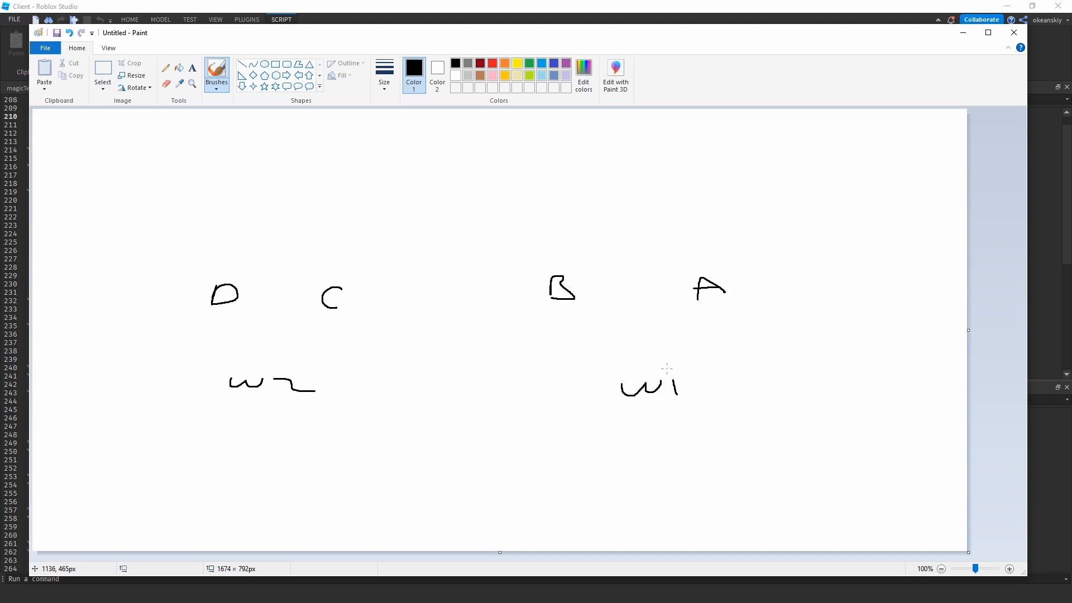
- Draw curves connecting the letters and world labels into a loop
left_click_drag(668, 386, 675, 325)
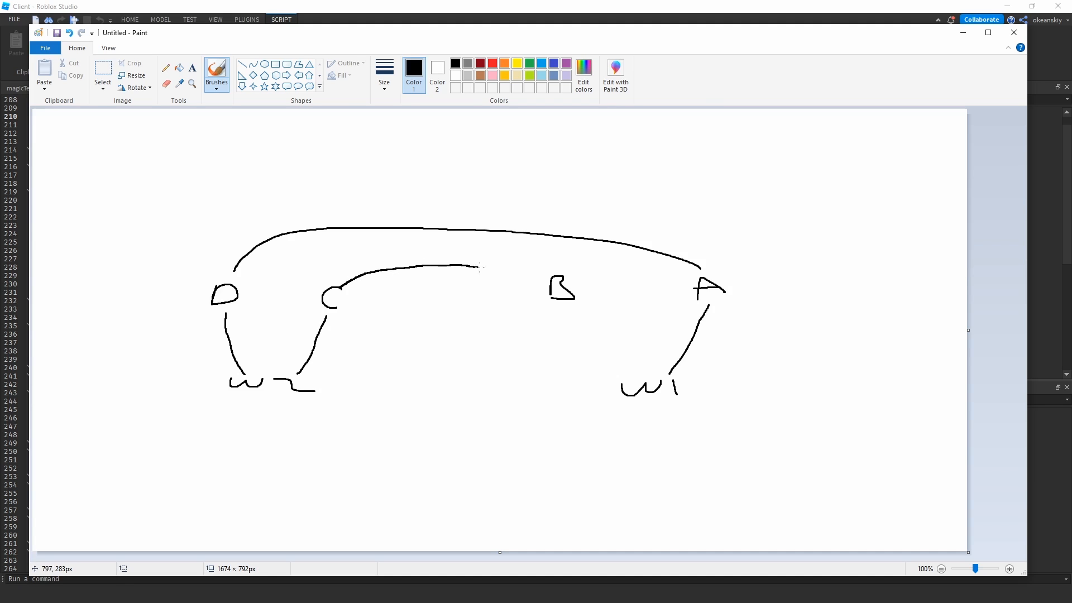
left_click_drag(471, 267, 598, 369)
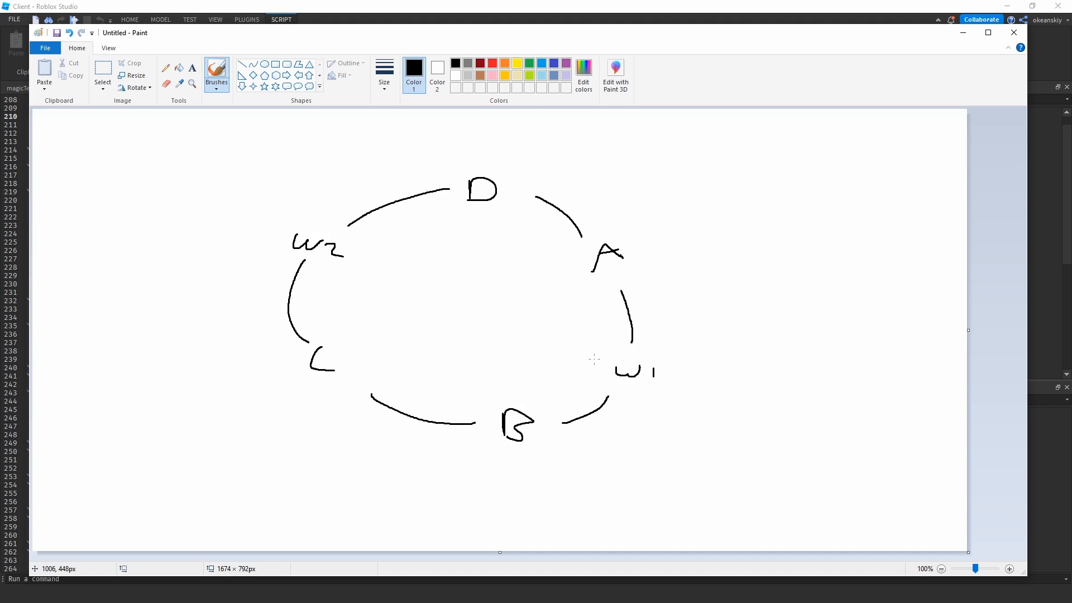
mouse_move(550, 367)
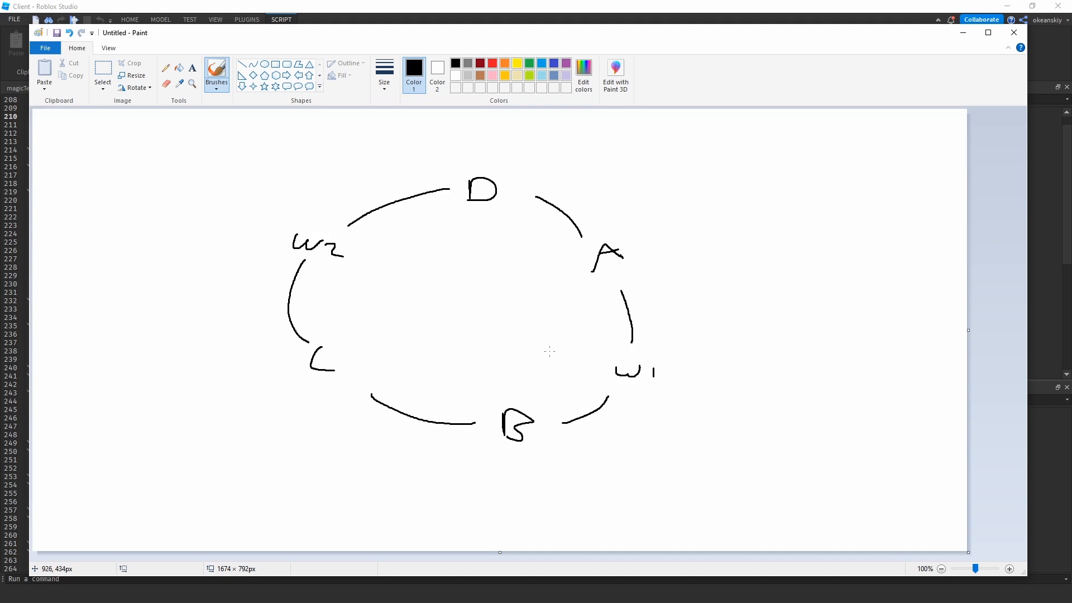
mouse_move(587, 377)
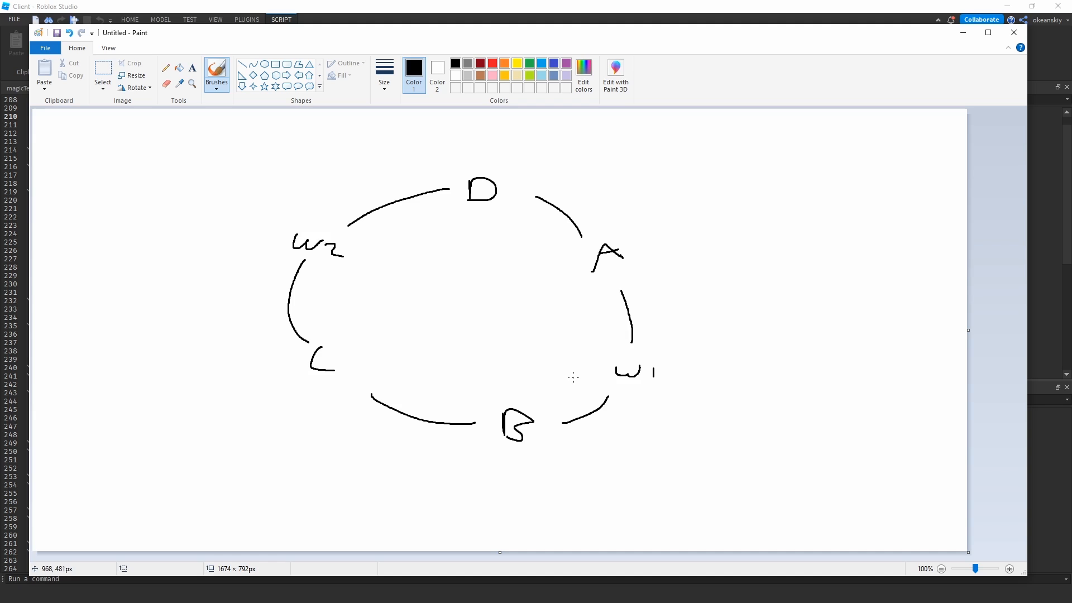
mouse_move(303, 239)
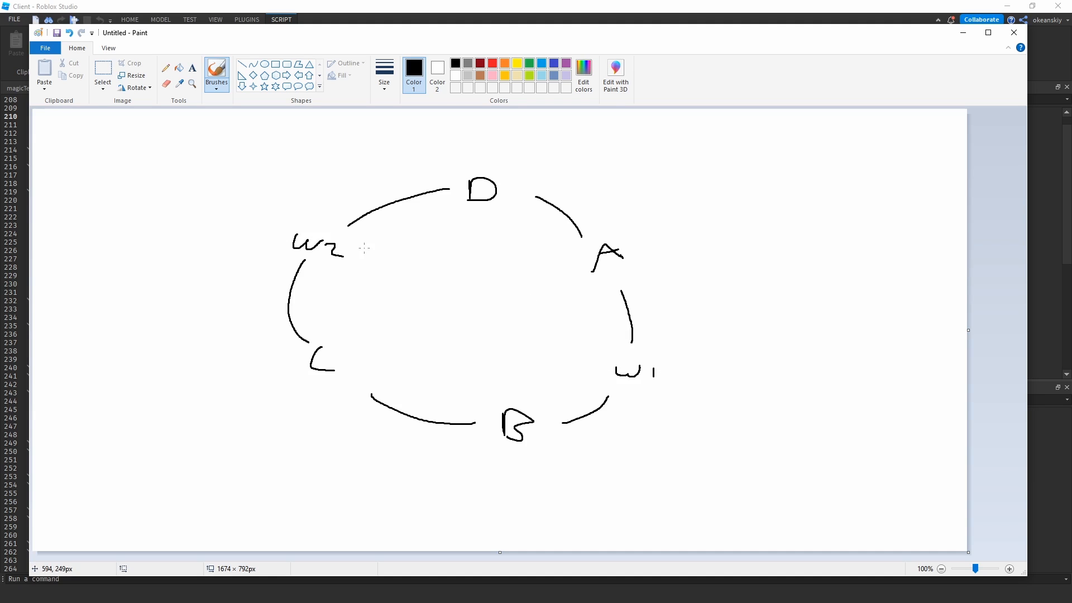
mouse_move(497, 202)
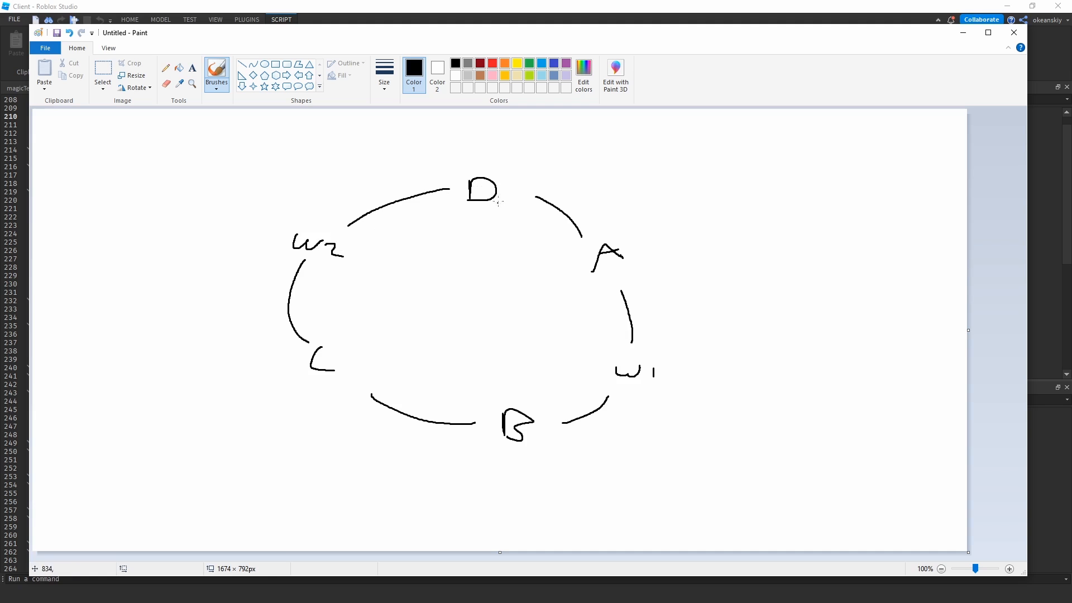
mouse_move(501, 187)
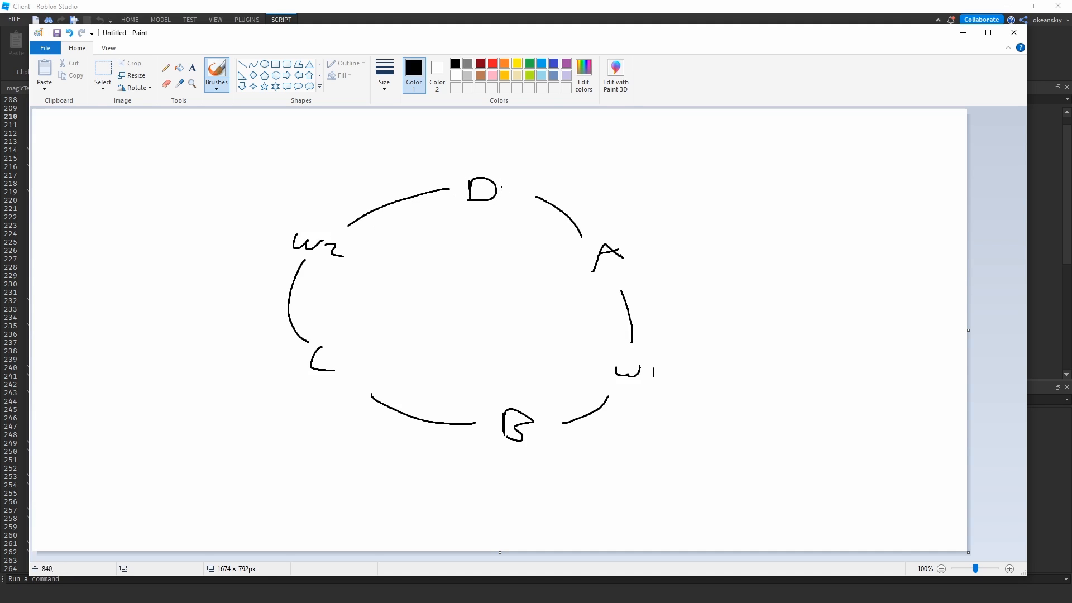
mouse_move(375, 254)
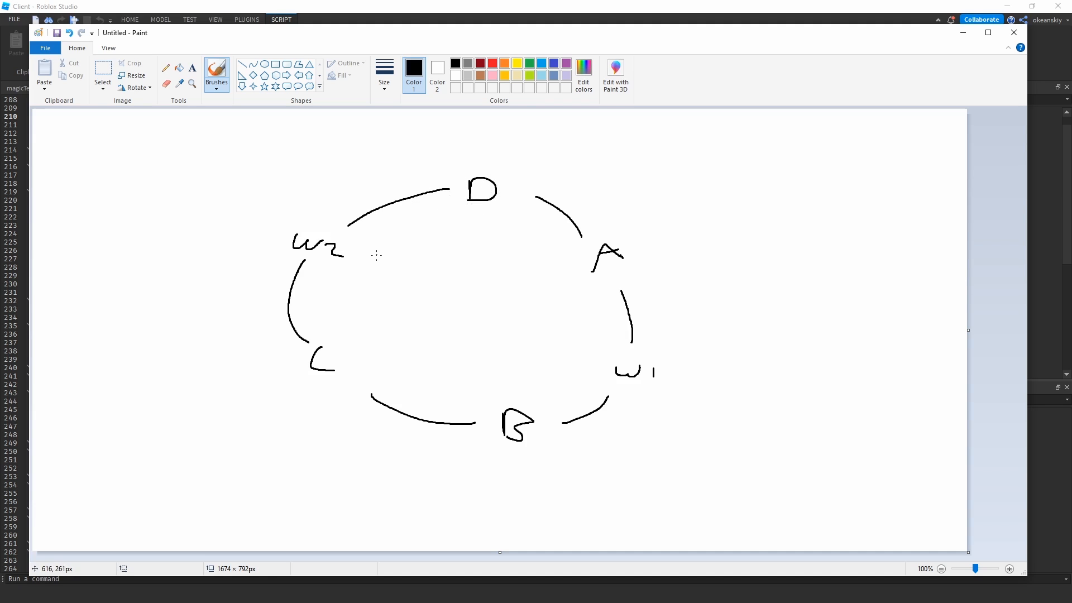
mouse_move(362, 244)
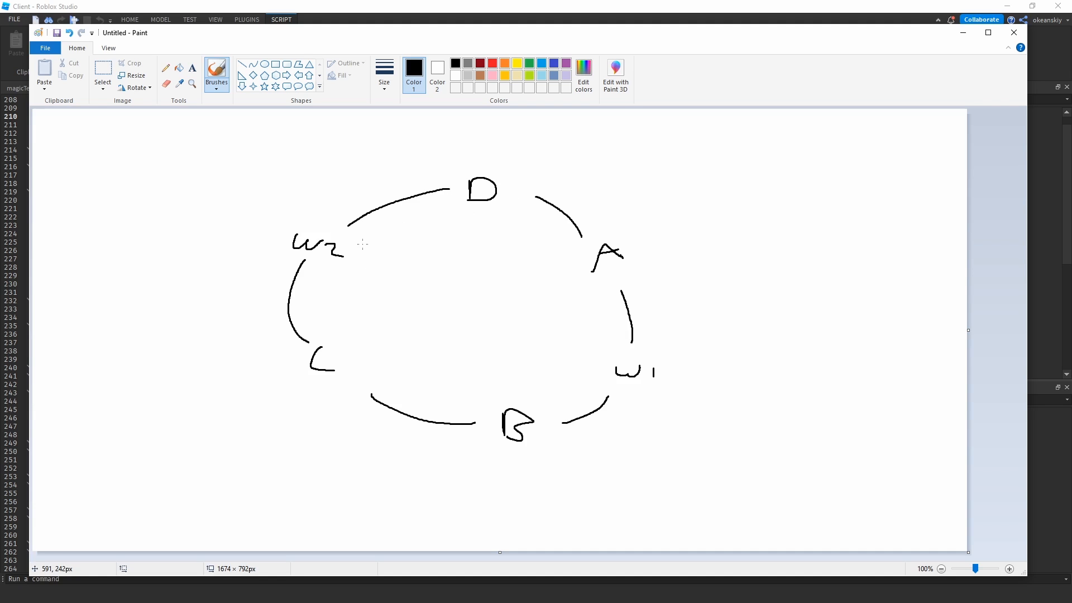
- Draw the inner arrows from B, one curving toward C and one toward W1
left_click_drag(361, 246, 461, 212)
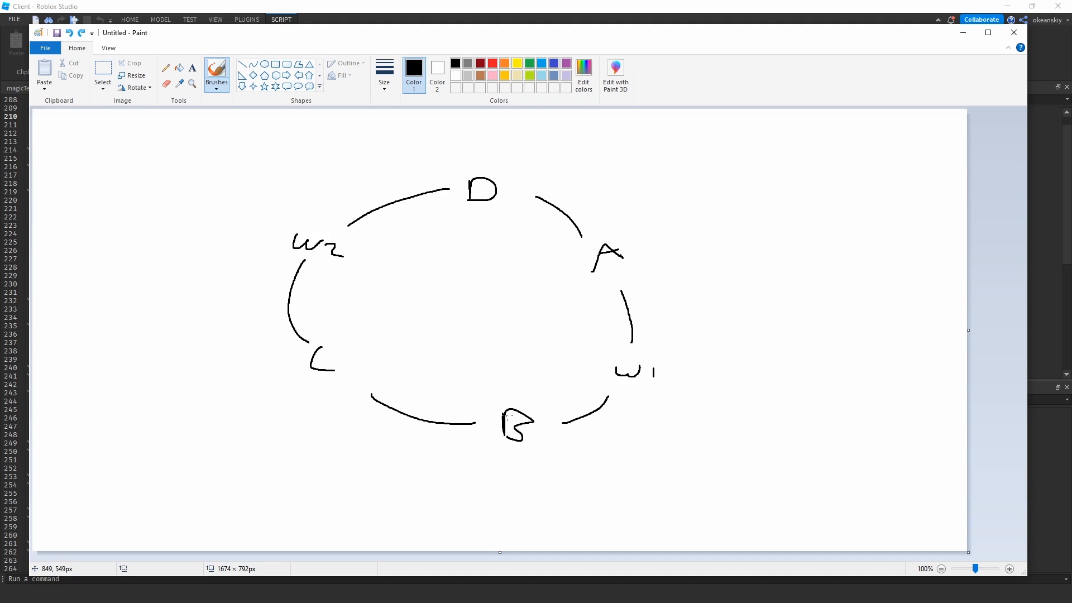
left_click_drag(366, 348, 499, 417)
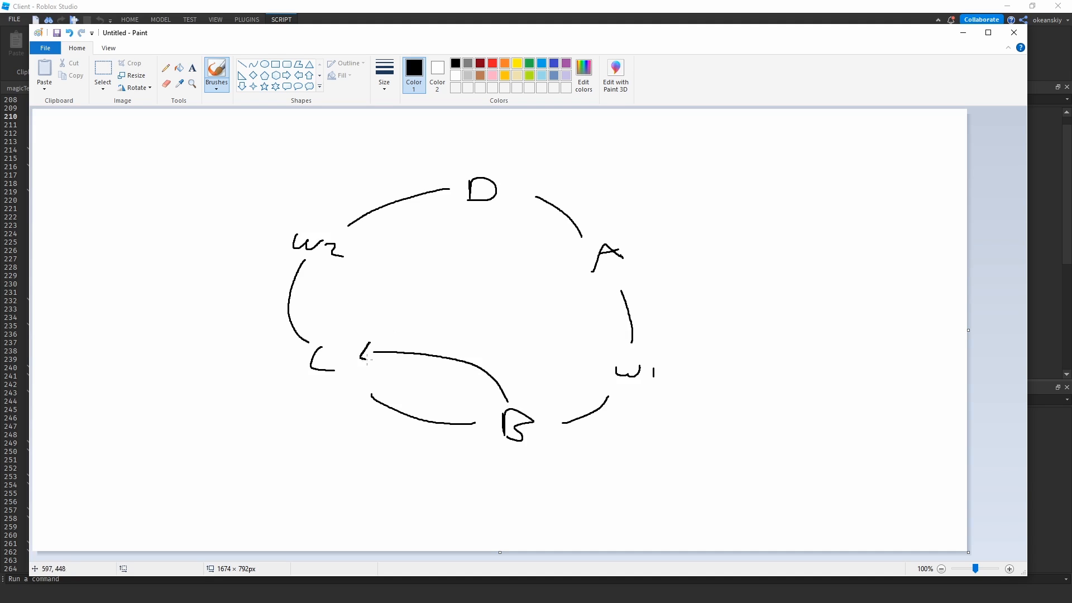
left_click_drag(499, 380, 598, 358)
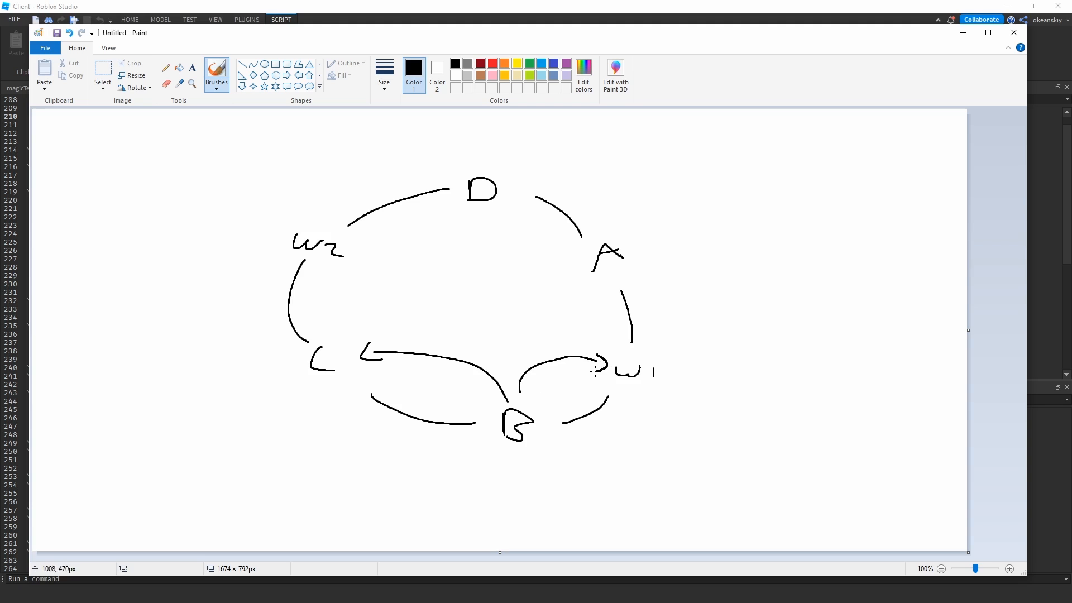
mouse_move(465, 210)
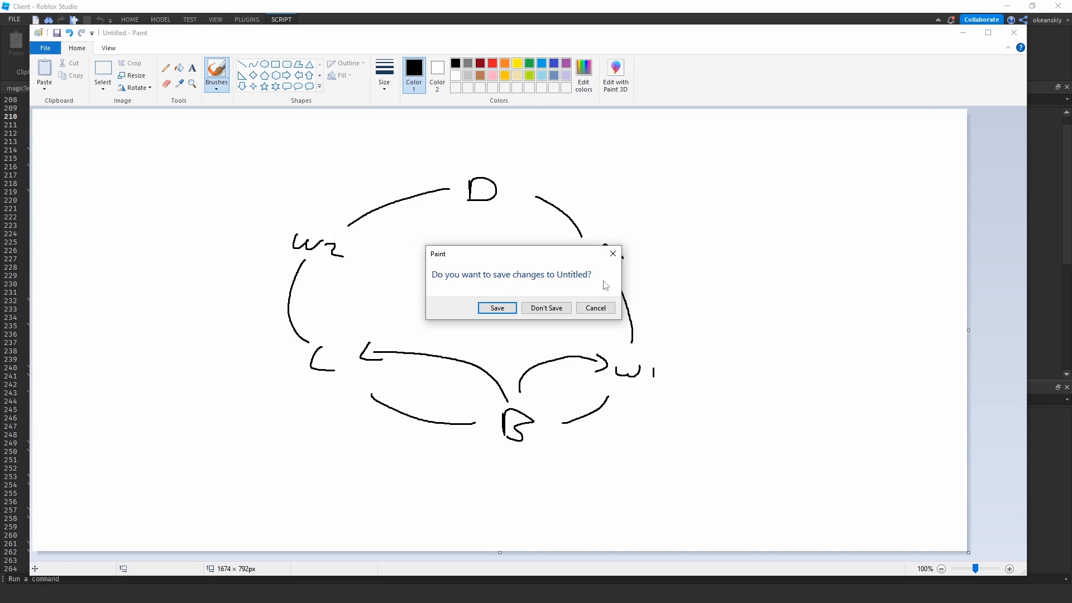
- Discard the Paint diagram and point out the world1 same-world check on lines 250-251
left_click(546, 308)
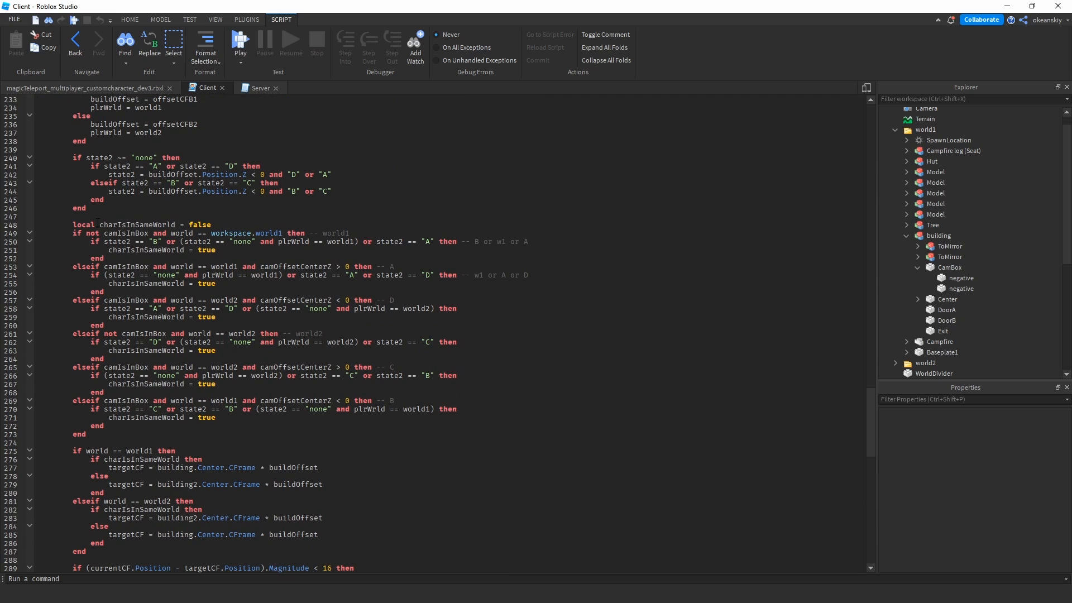
left_click(214, 224)
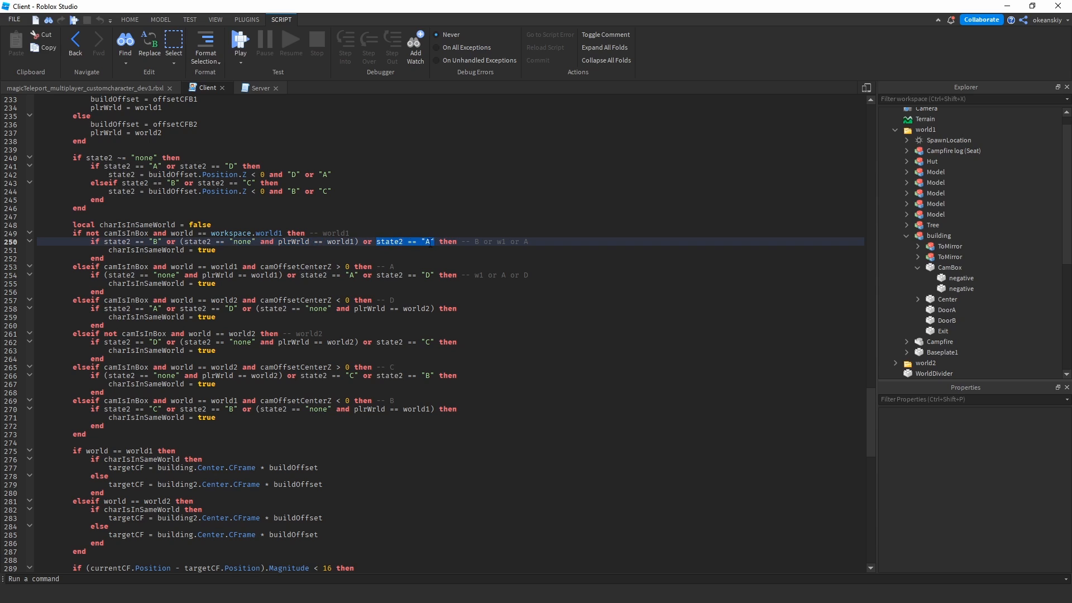
left_click(167, 251)
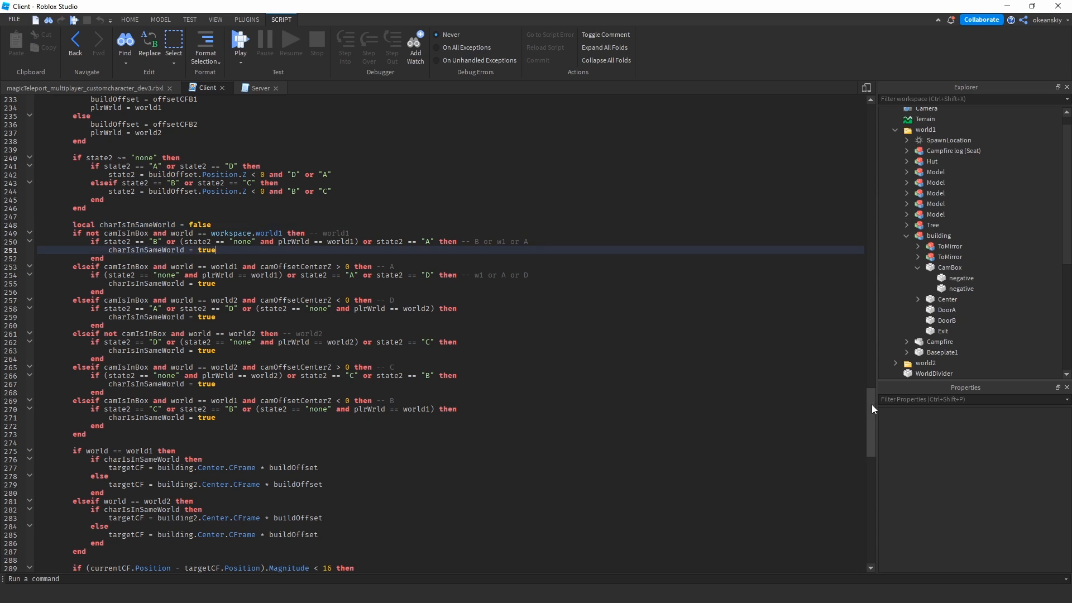
scroll("down", 3)
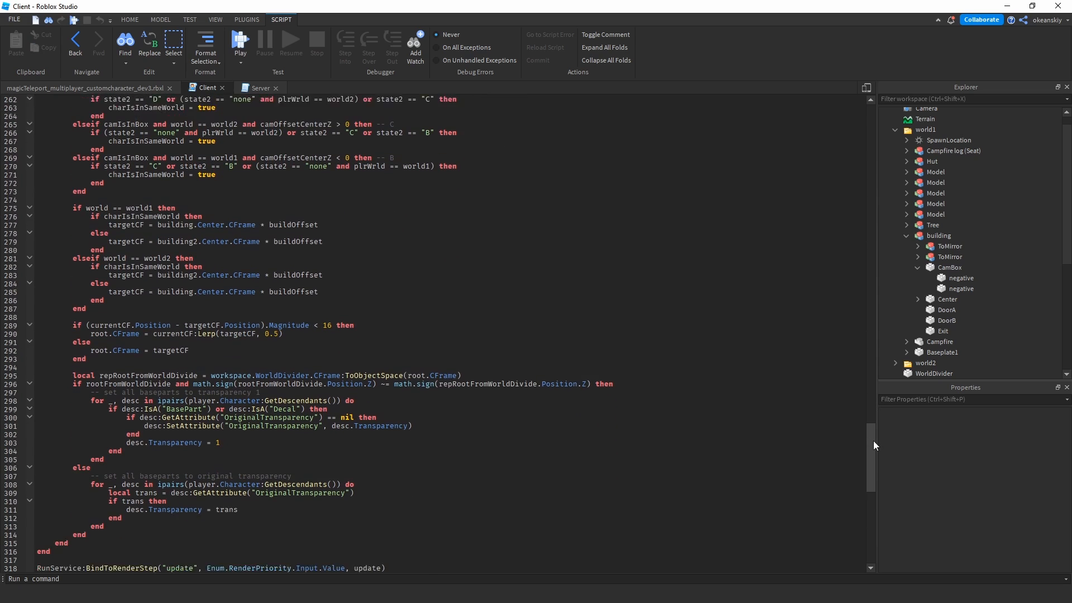
scroll("down", 3)
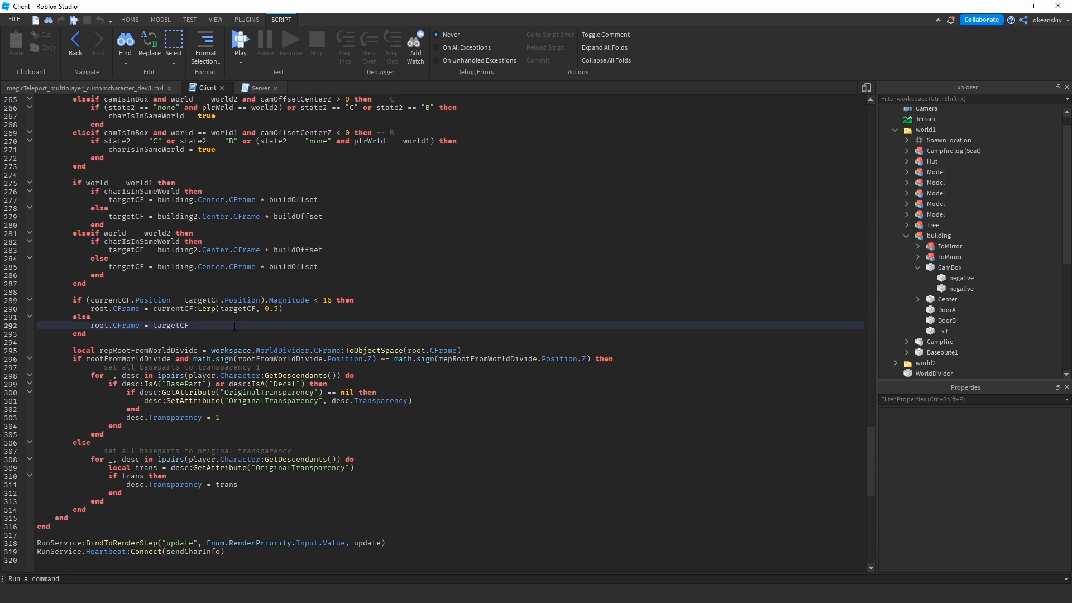
mouse_move(203, 346)
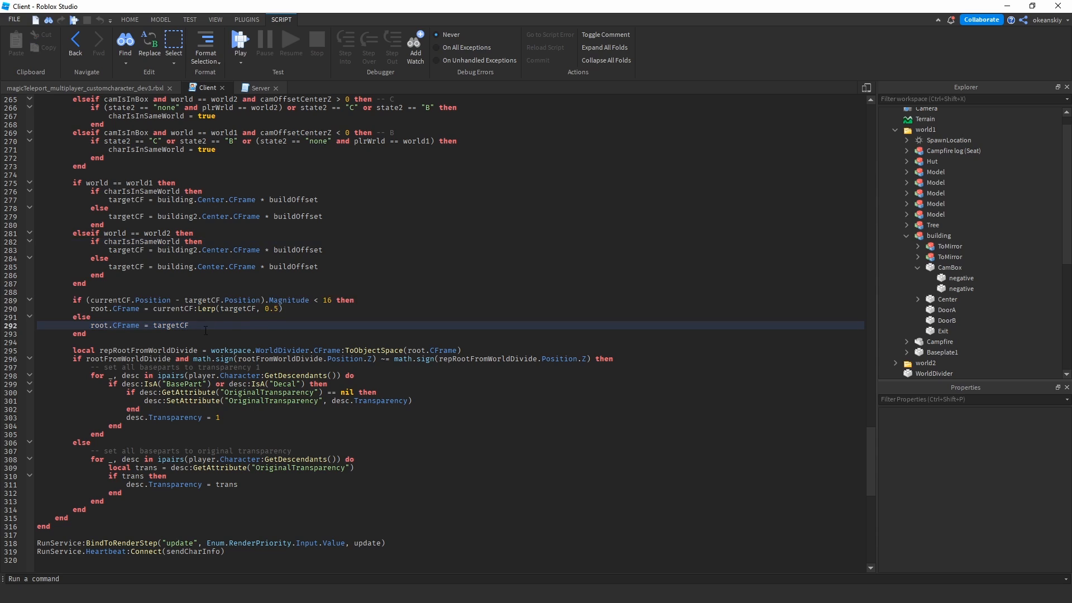
left_click(190, 324)
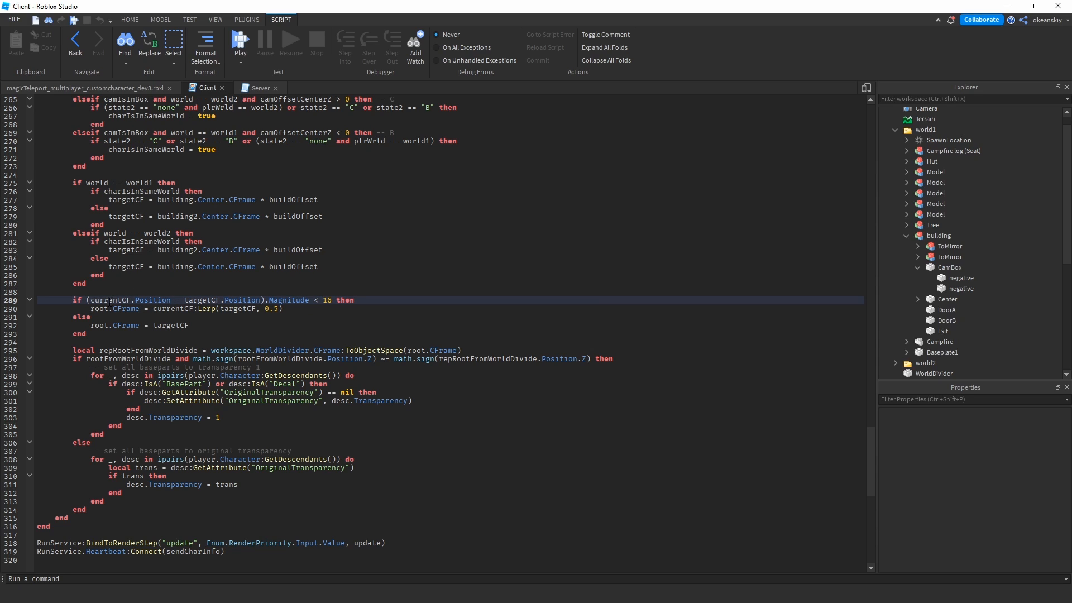
left_click_drag(89, 299, 197, 300)
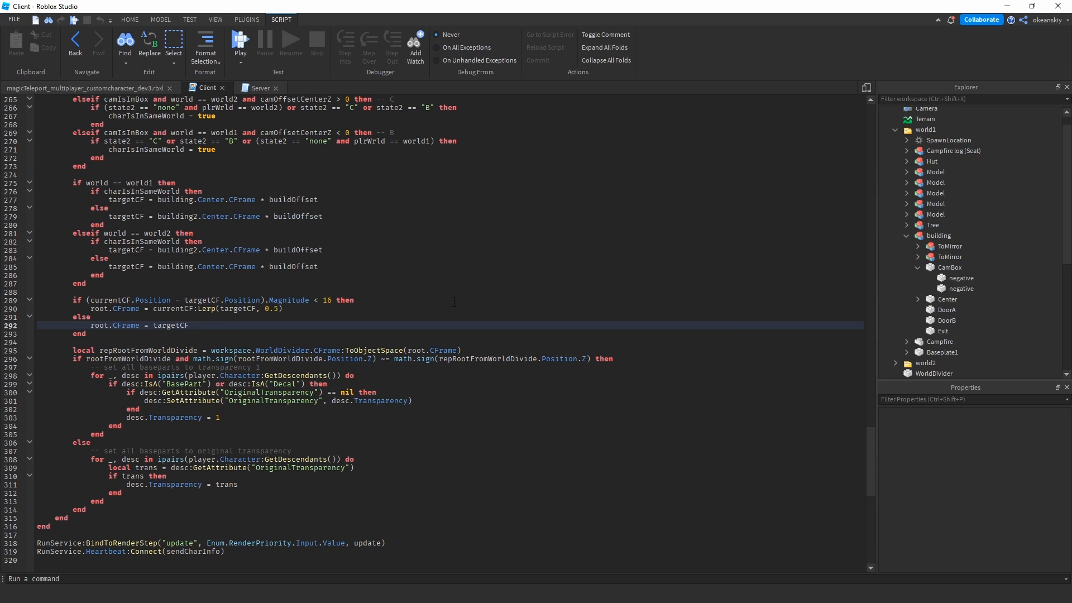
scroll("down", 3)
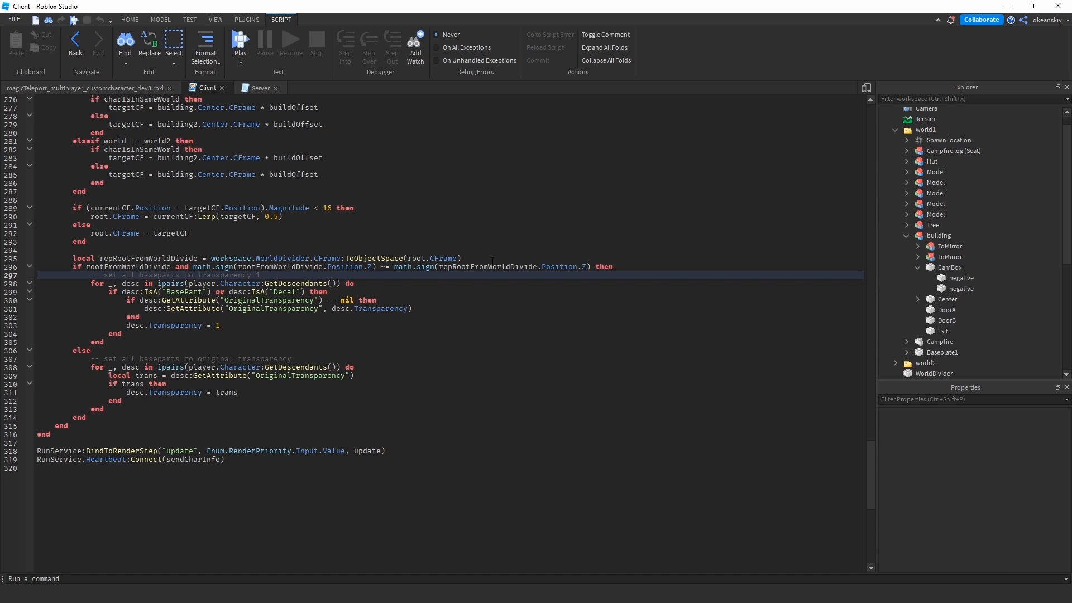
- Start a play test of the place and walk the character out through the hut
left_click(240, 43)
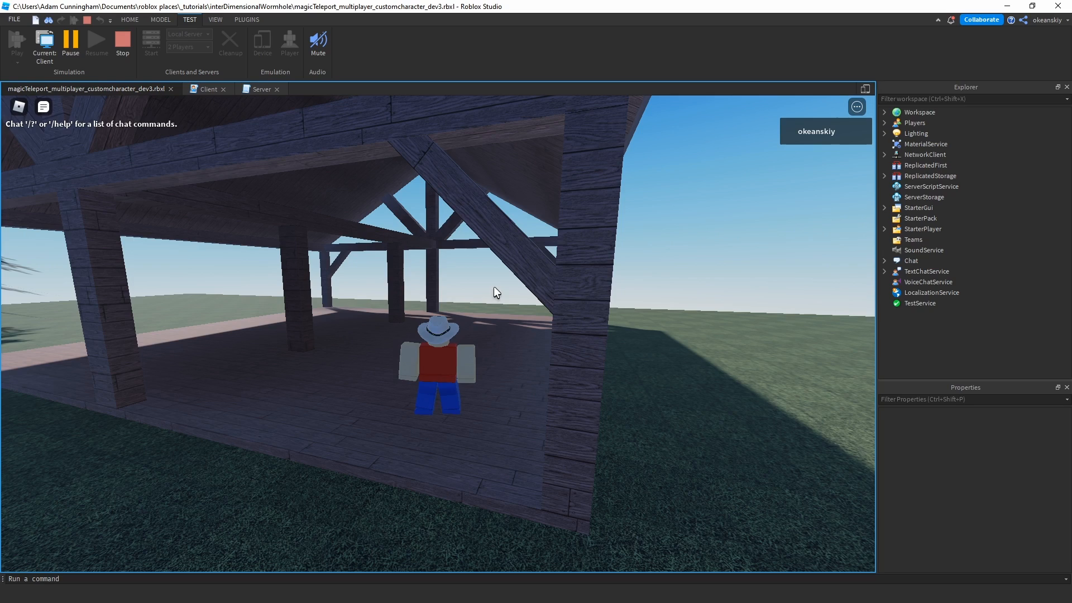
mouse_move(493, 279)
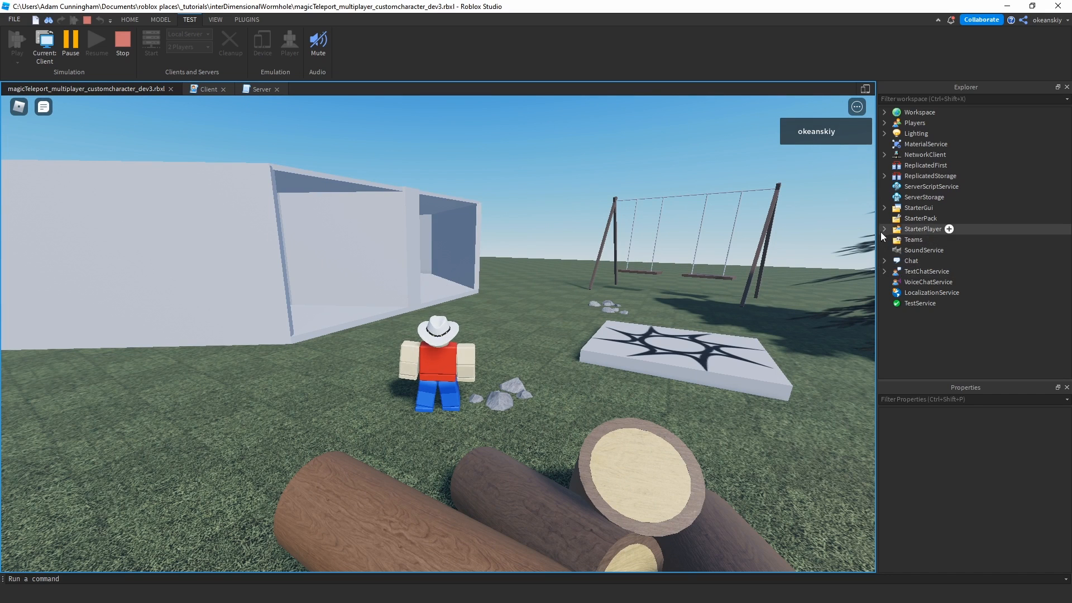
- Stop the play test and open the Popper module under StarterPlayer's ZoomController for editing
left_click(884, 229)
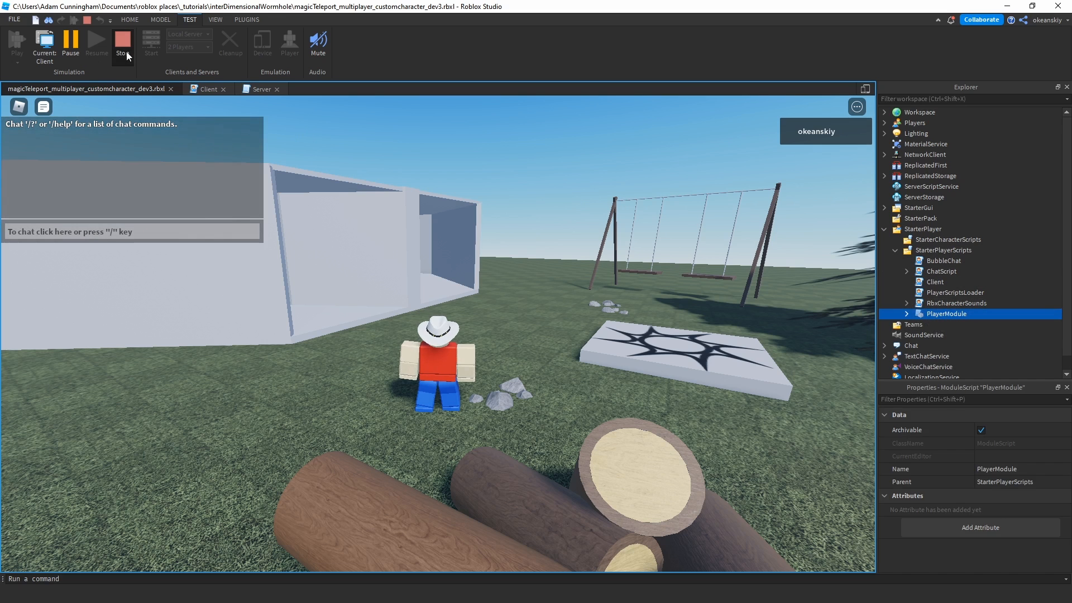
left_click(121, 43)
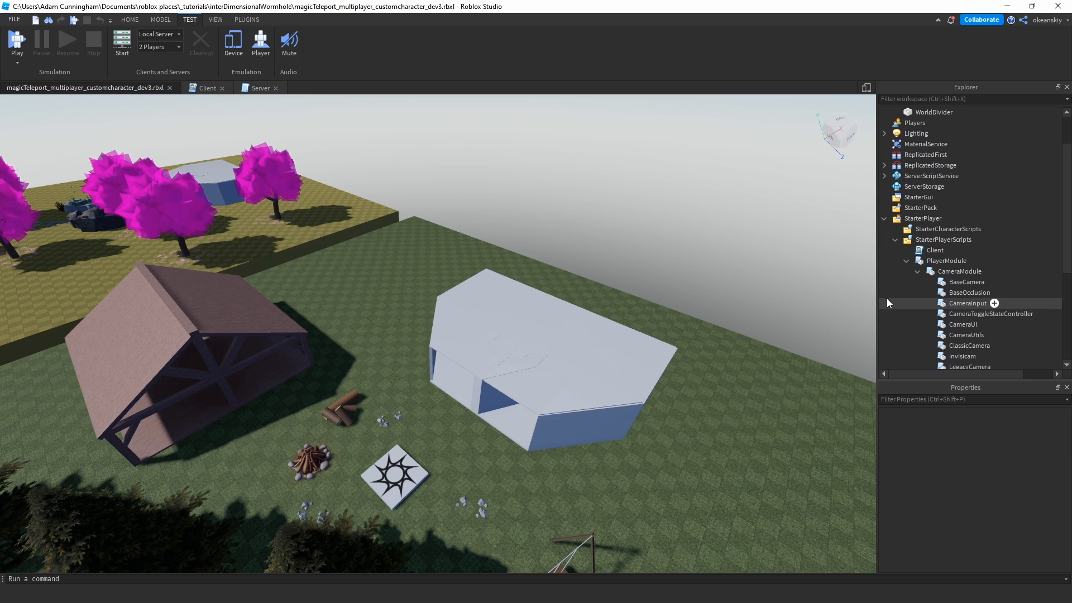
scroll("down", 3)
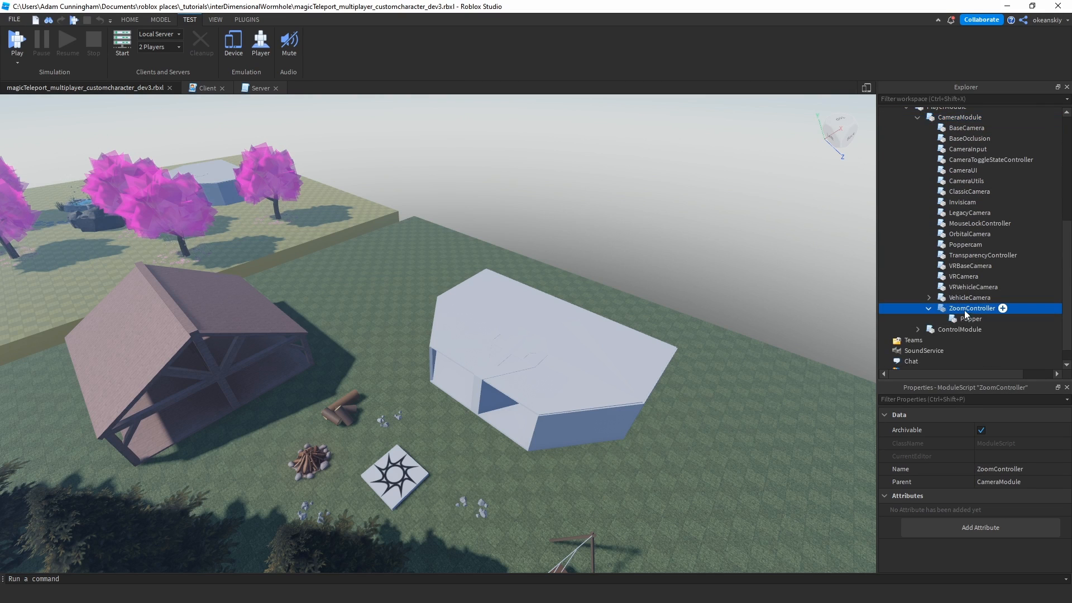
left_click(969, 318)
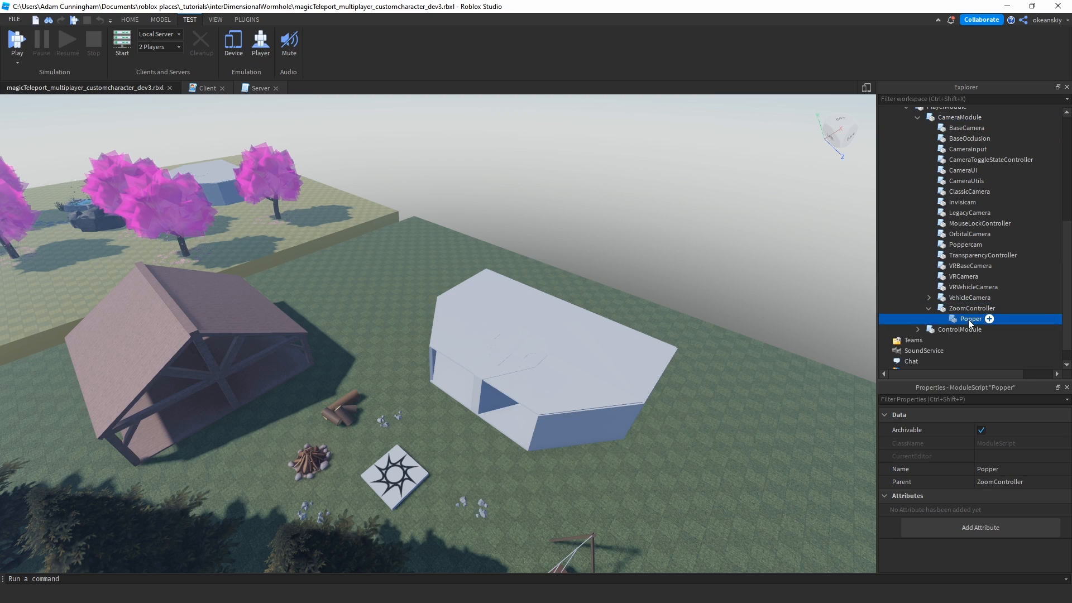
double_click(970, 319)
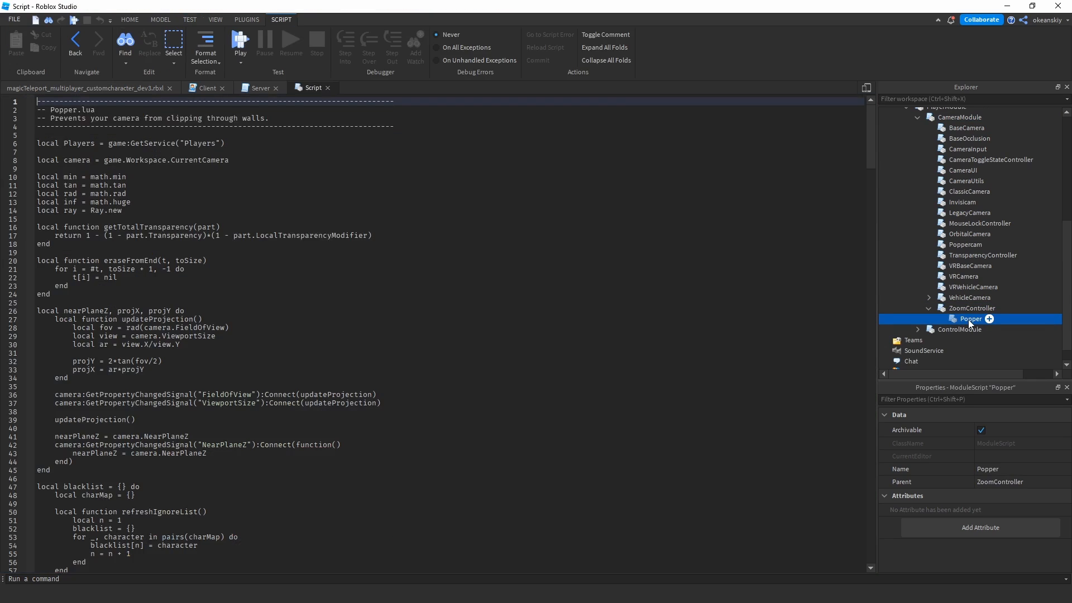
double_click(970, 319)
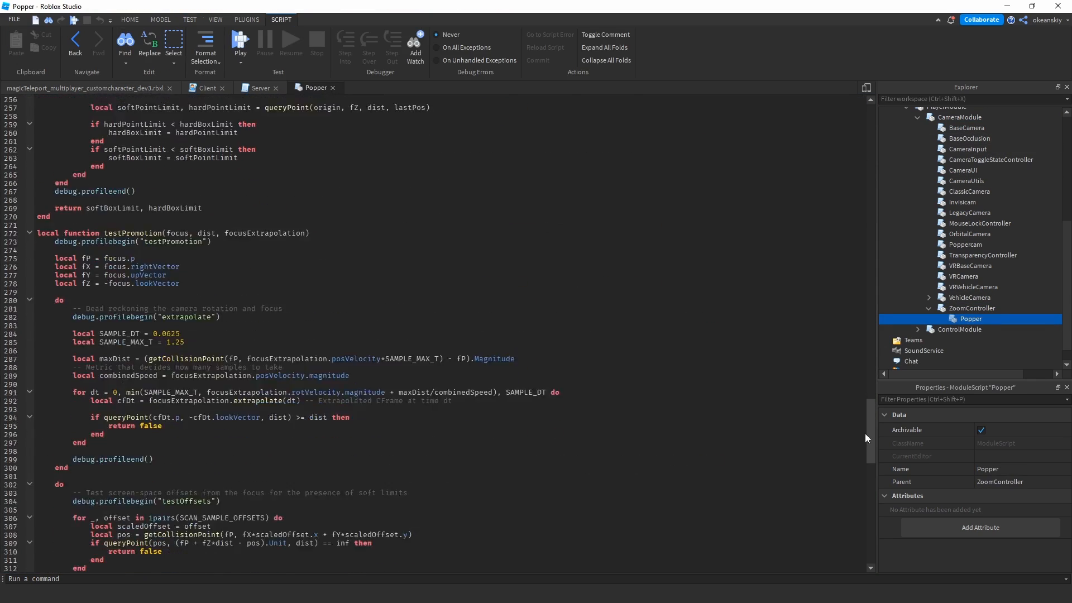
scroll("down", 3)
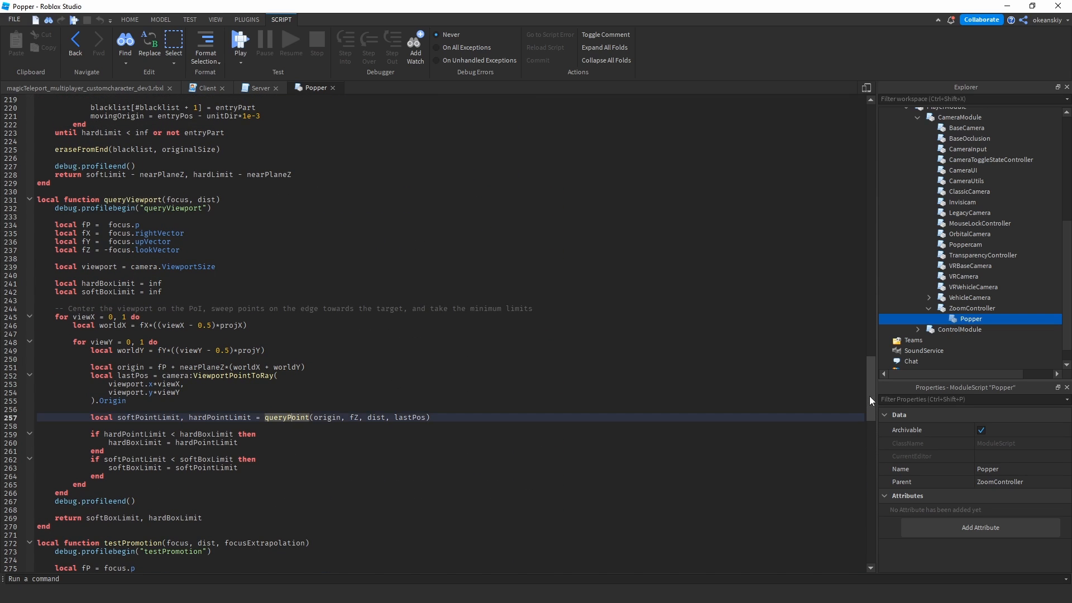
scroll("up", 3)
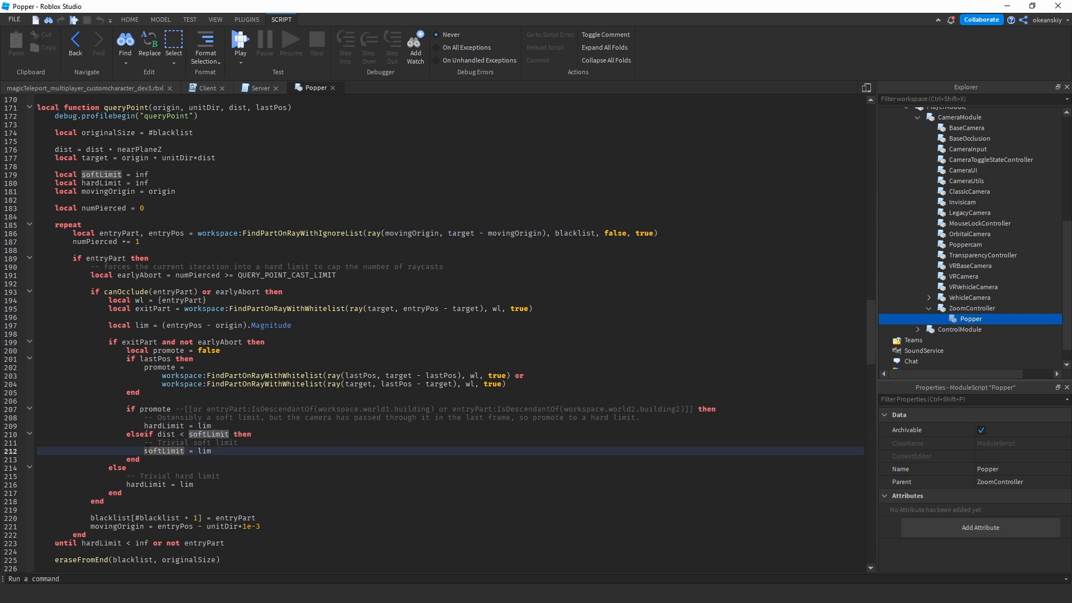
- Remove the --[[ ]] markers on line 207 so the IsDescendantOf building conditions run again
left_click(215, 450)
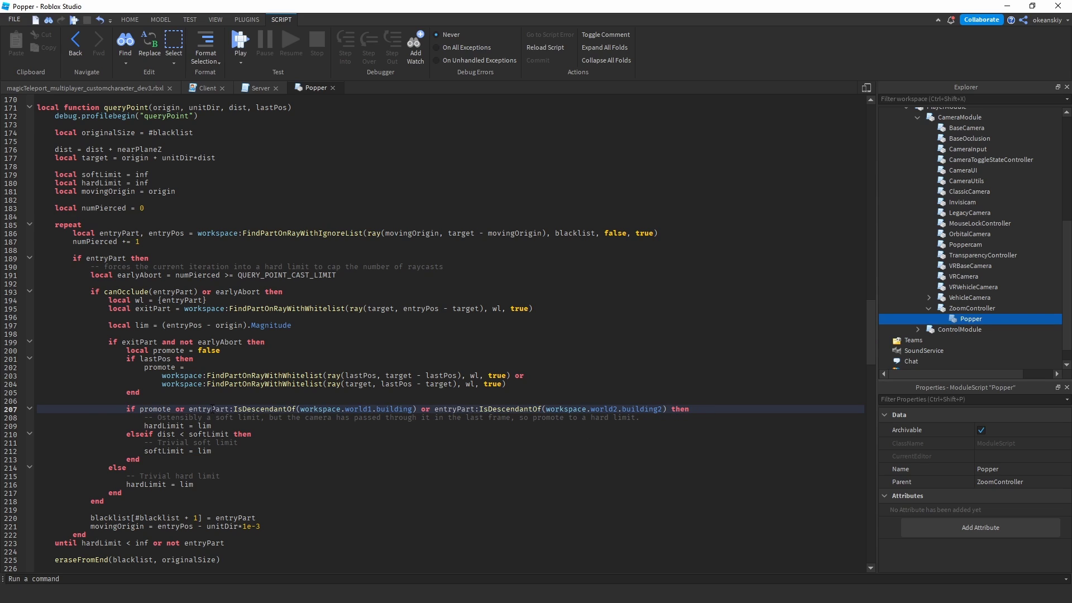
double_click(215, 409)
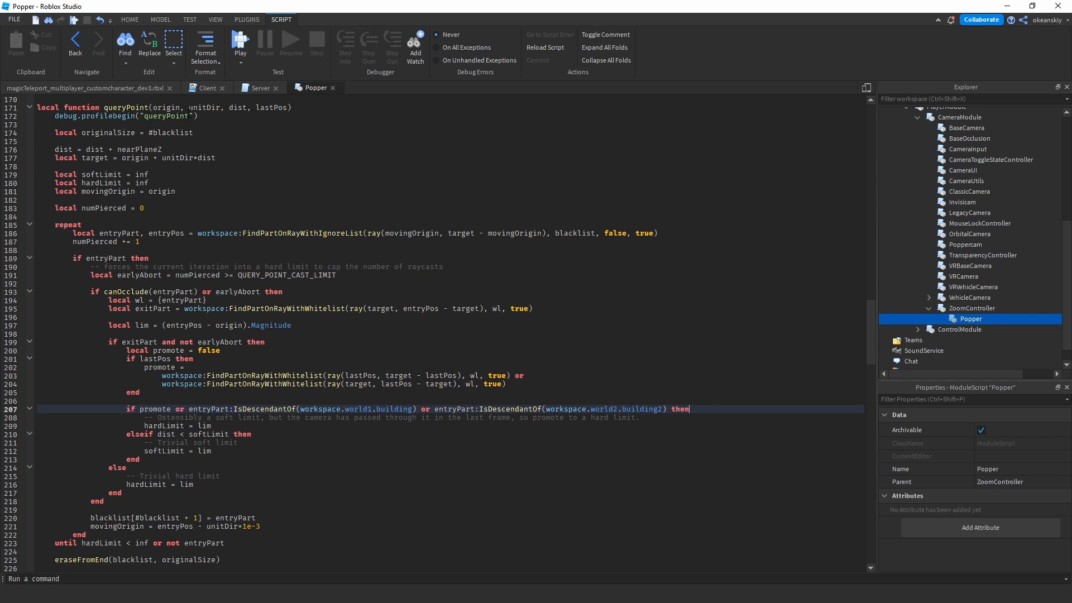
mouse_move(301, 259)
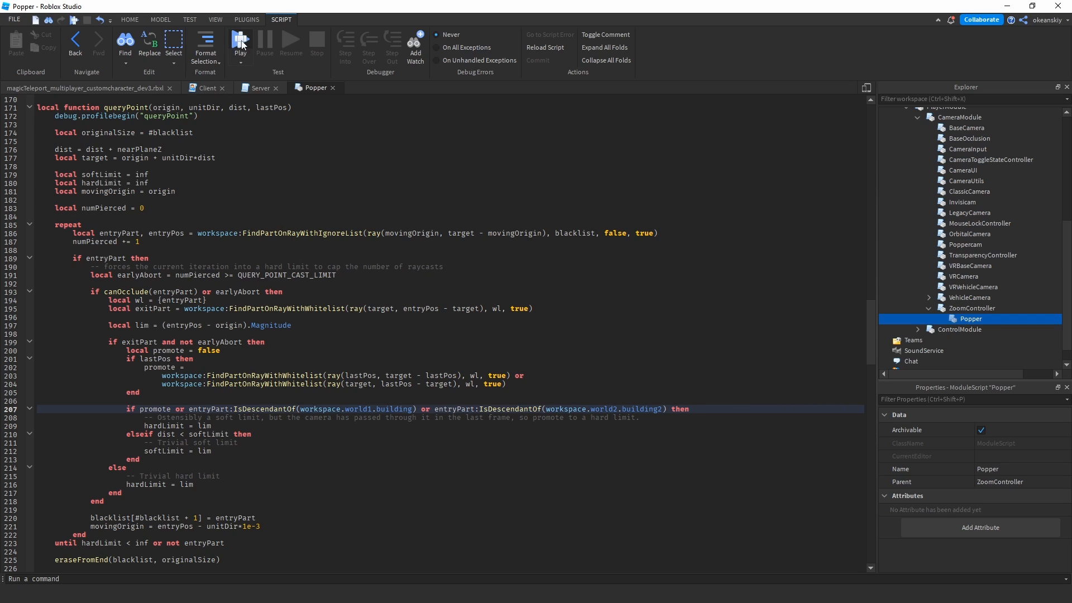
- Bring up the backrooms_dev2.rbxl Studio window with the glowing maze
left_click(241, 42)
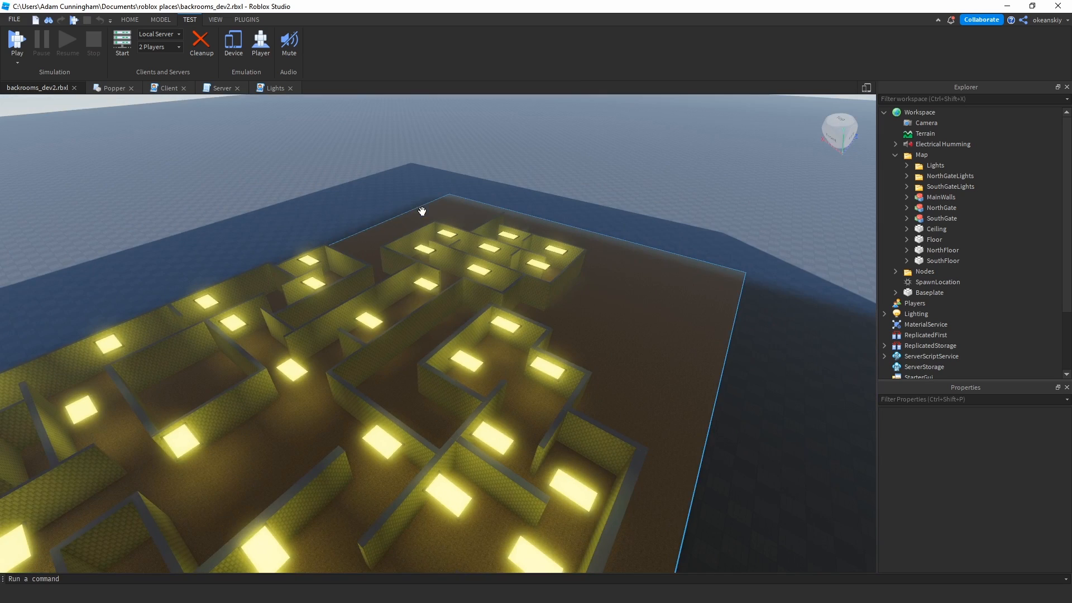
- Orbit the lit maze, then bring up the window switcher to reach a Place1 window
left_click(942, 219)
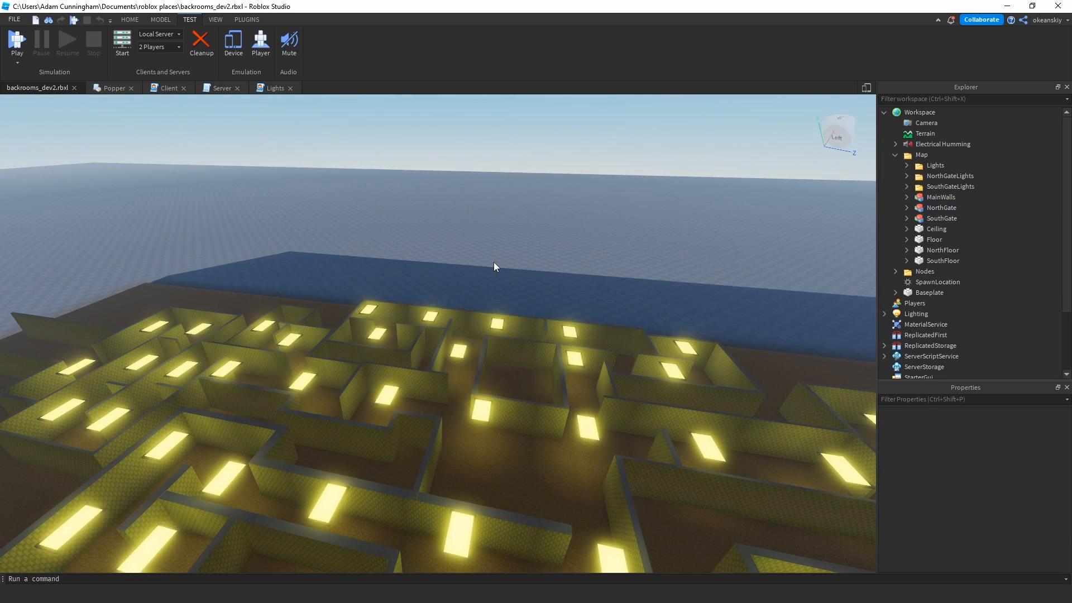
key("alt+tab")
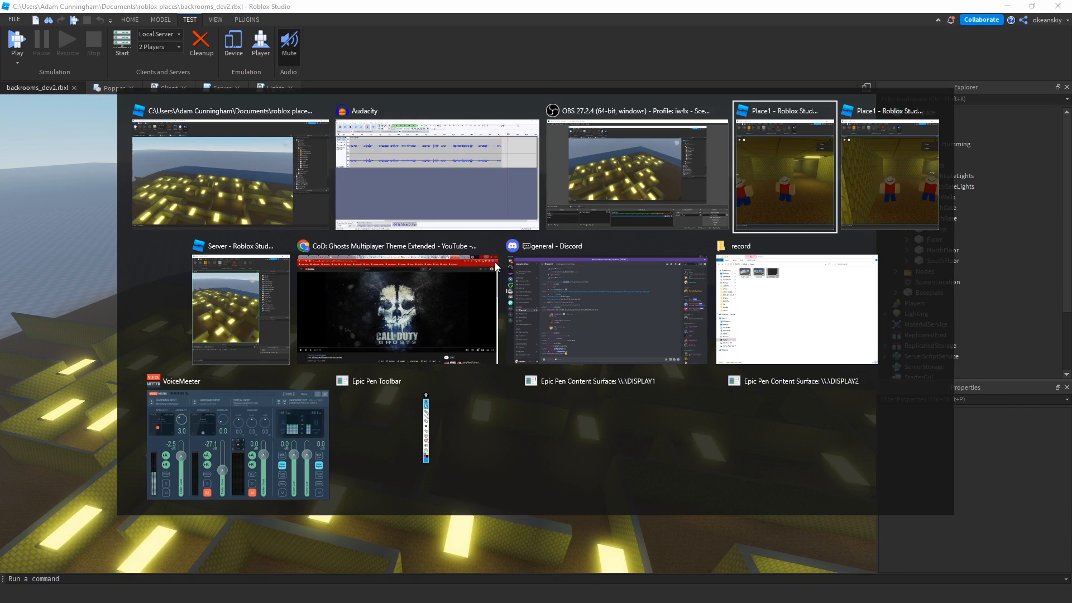